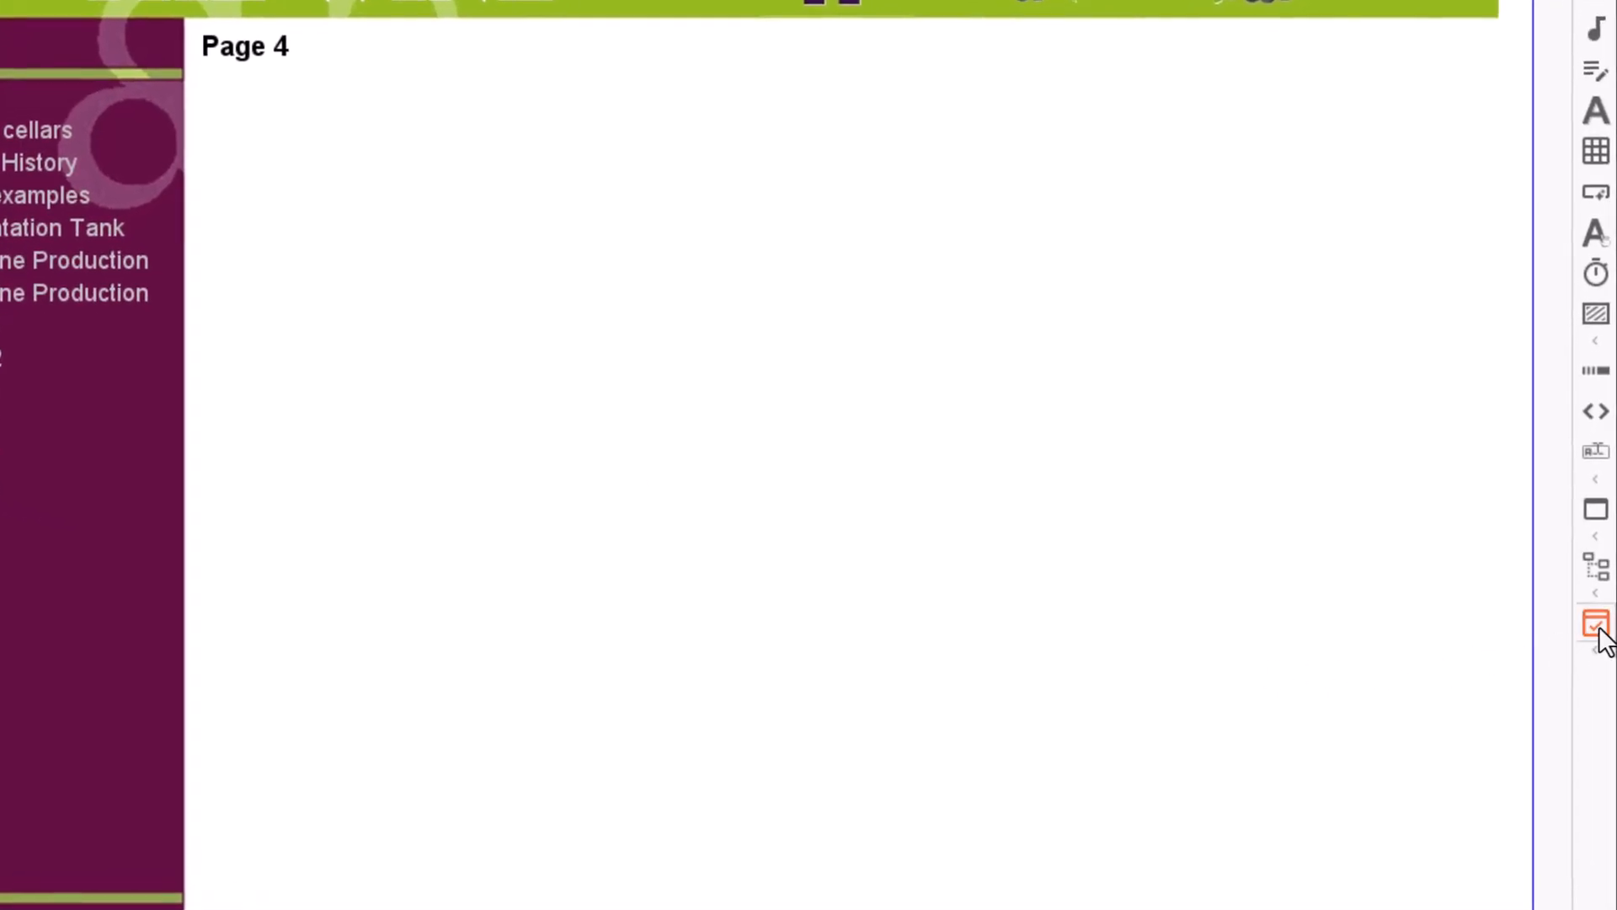
- Create Test 5 on Page 4 and add a True/False question to it
{"action": "left_click", "coordinate": [1594, 622]}
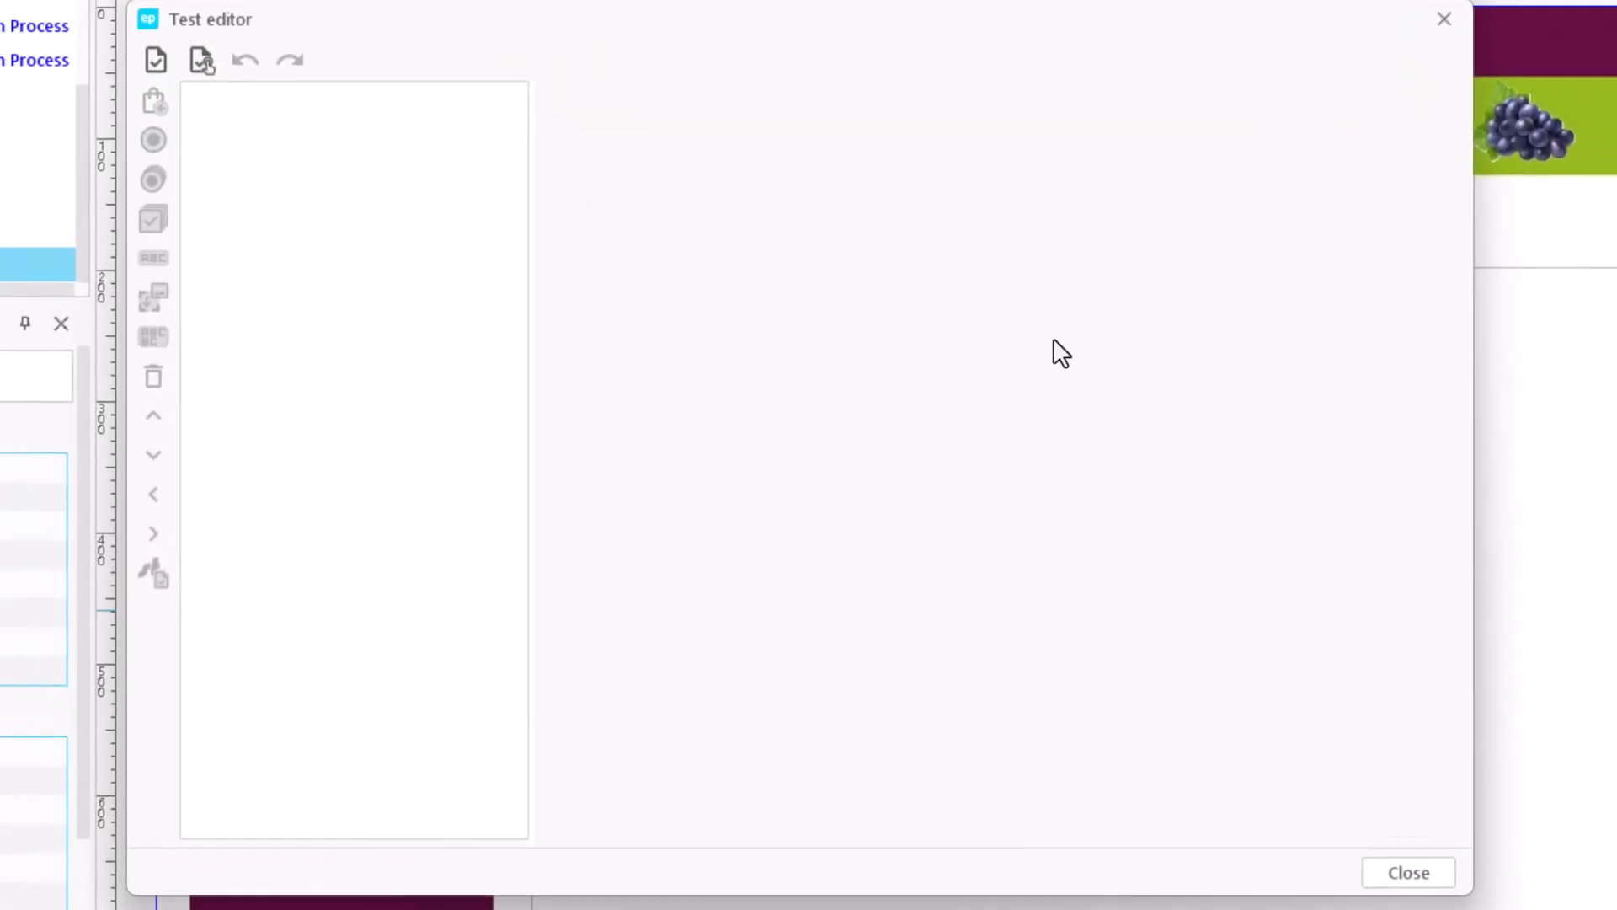
{"action": "left_click", "coordinate": [155, 99]}
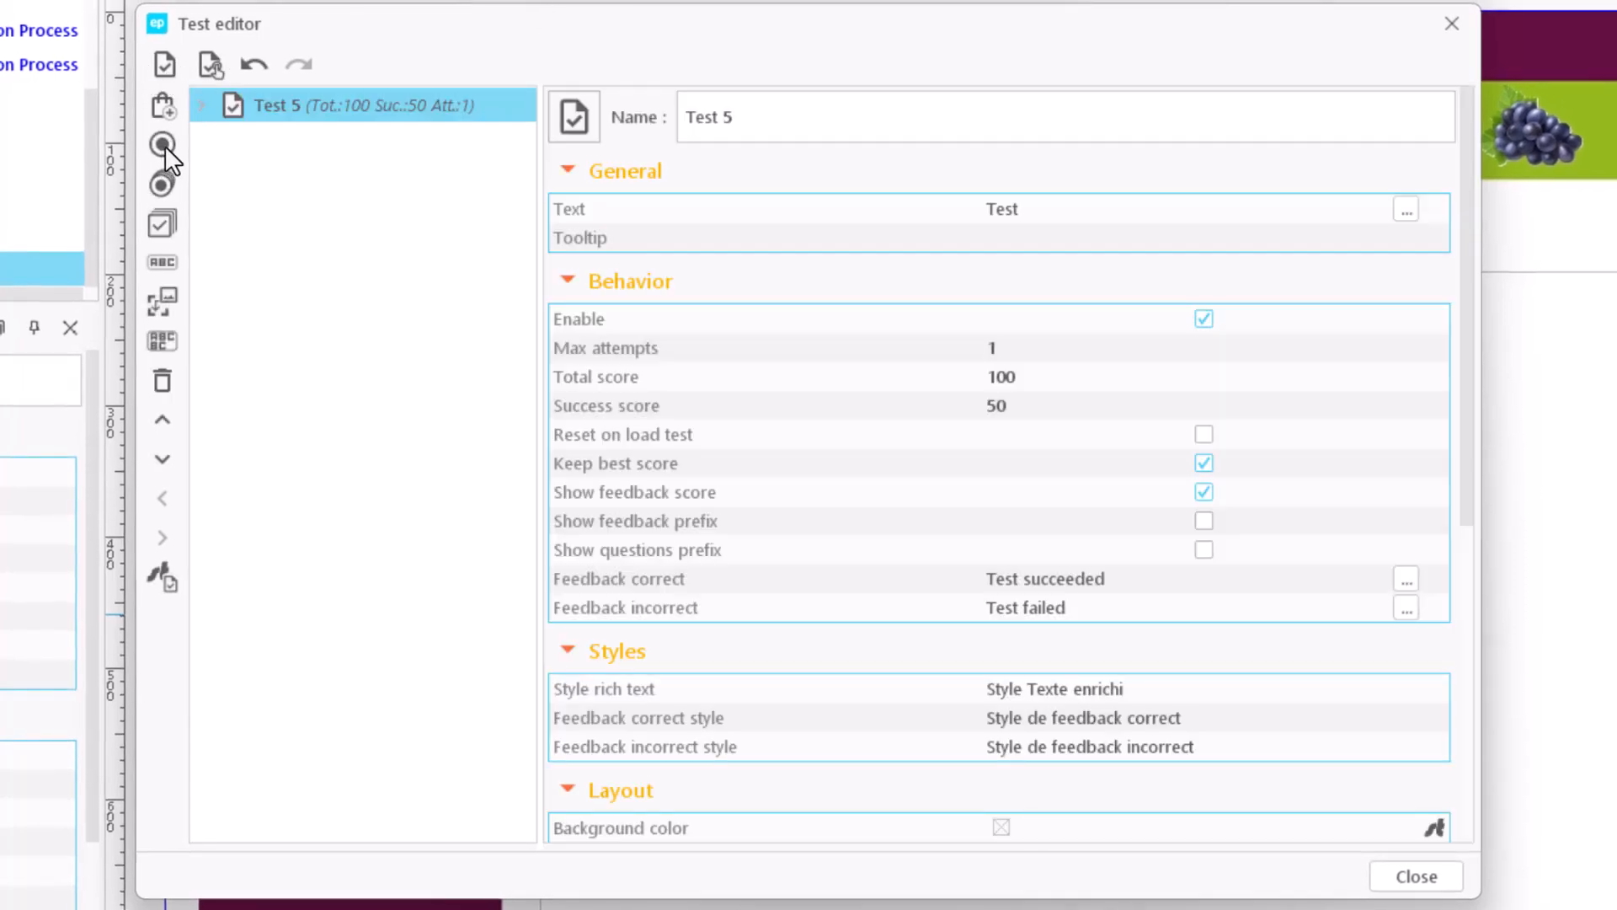
{"action": "left_click", "coordinate": [161, 145]}
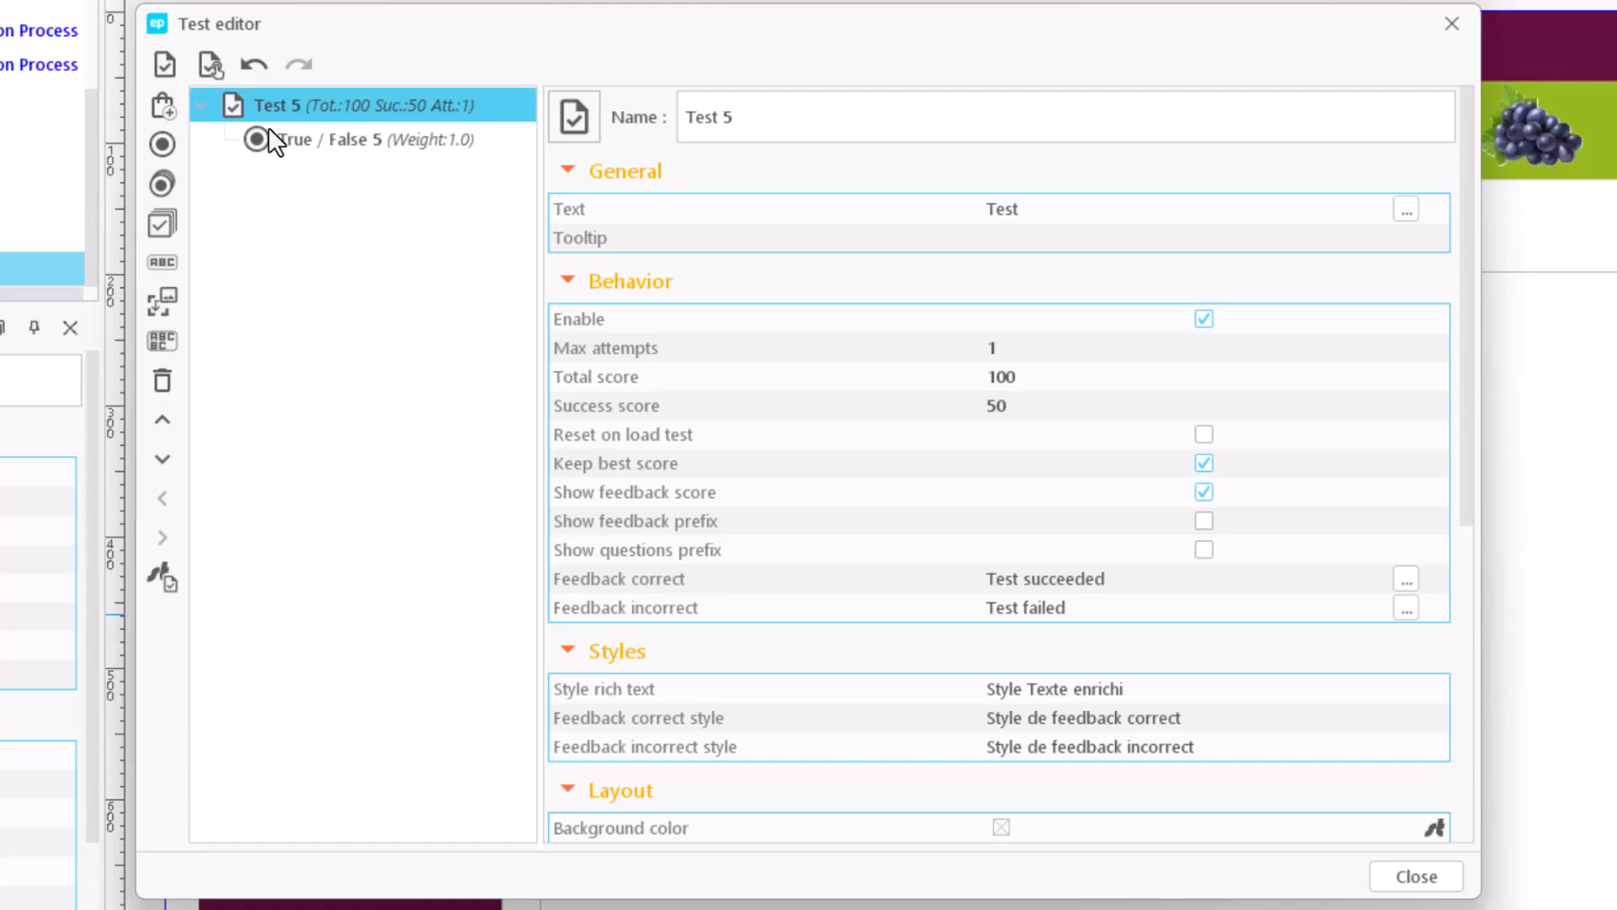
- Switch the True/False question to Advanced mode and name it Question 1
{"action": "left_click", "coordinate": [361, 140]}
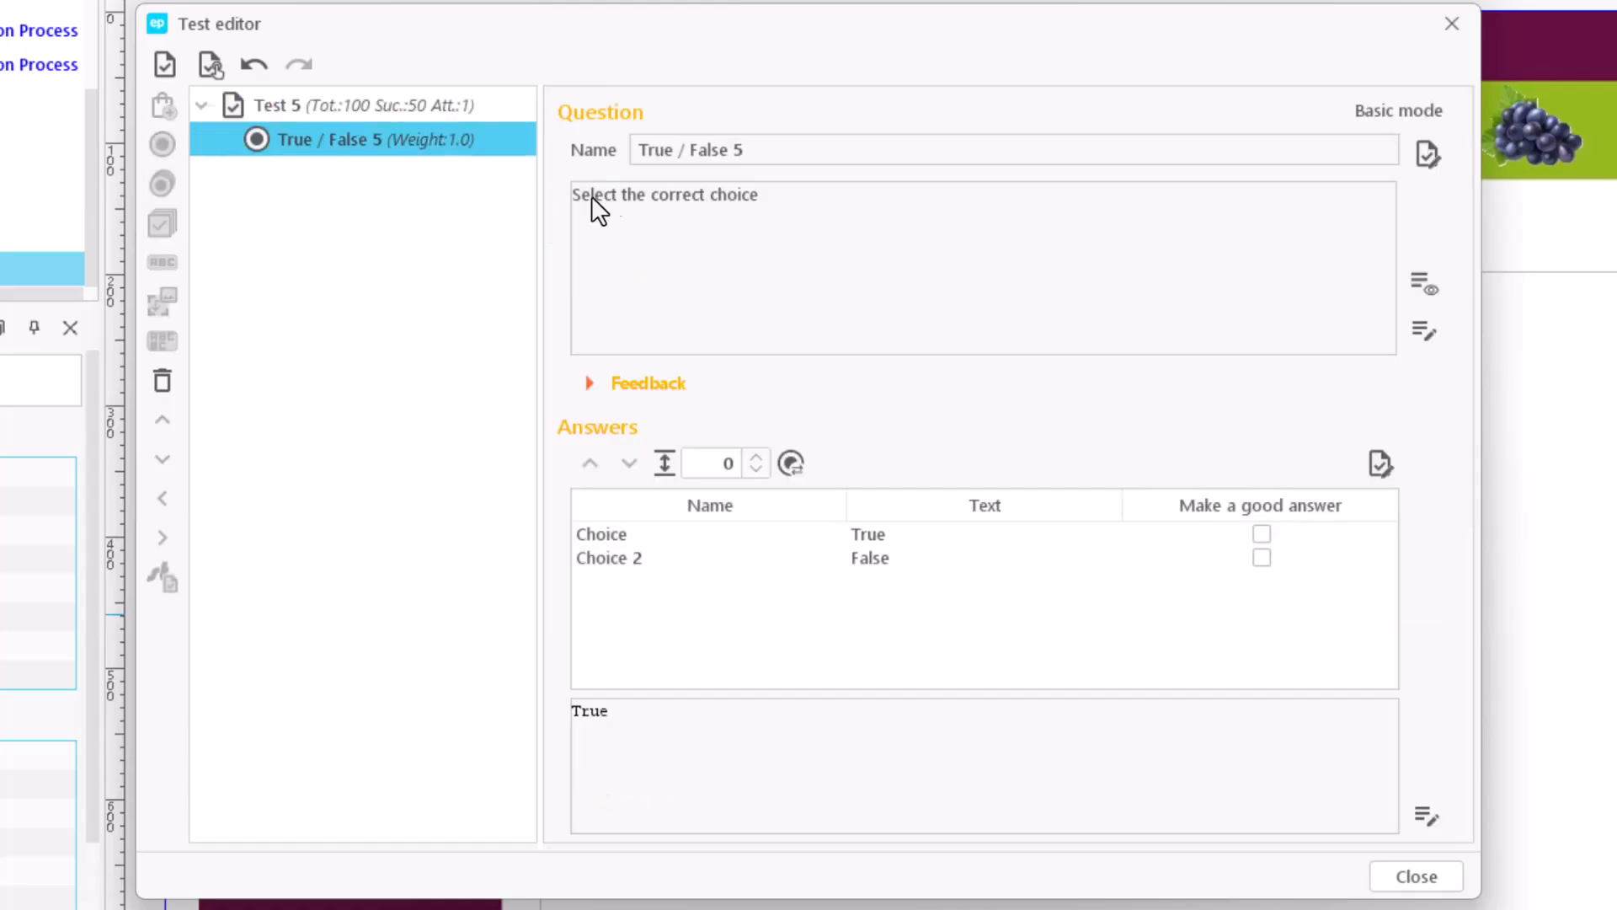
{"action": "mouse_move", "coordinate": [1257, 111]}
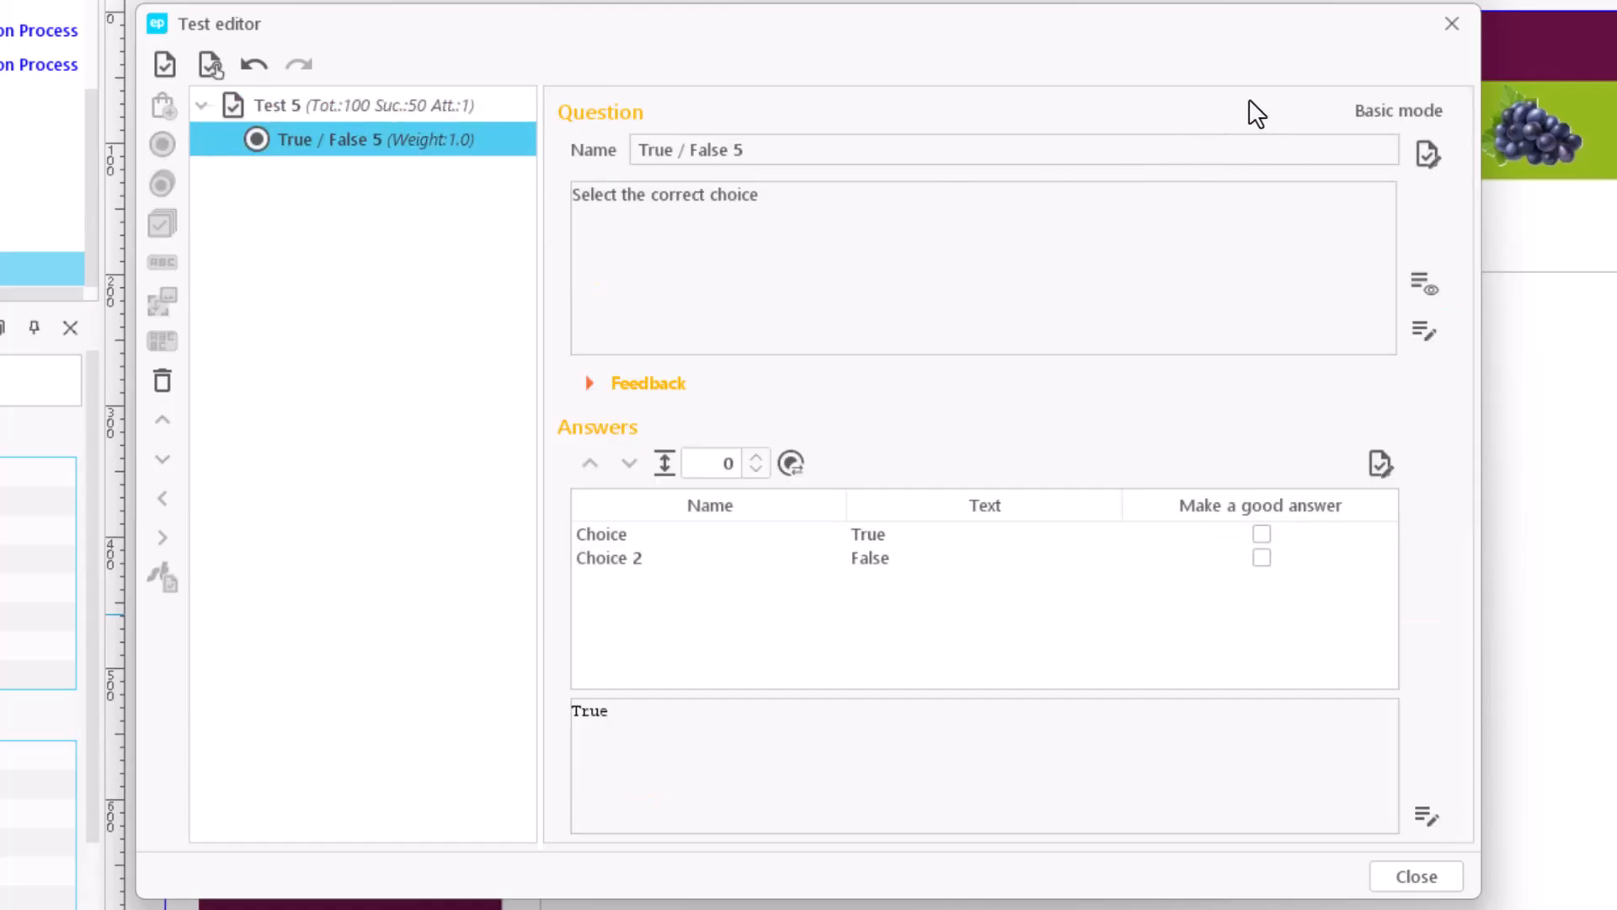
{"action": "left_click", "coordinate": [1397, 111]}
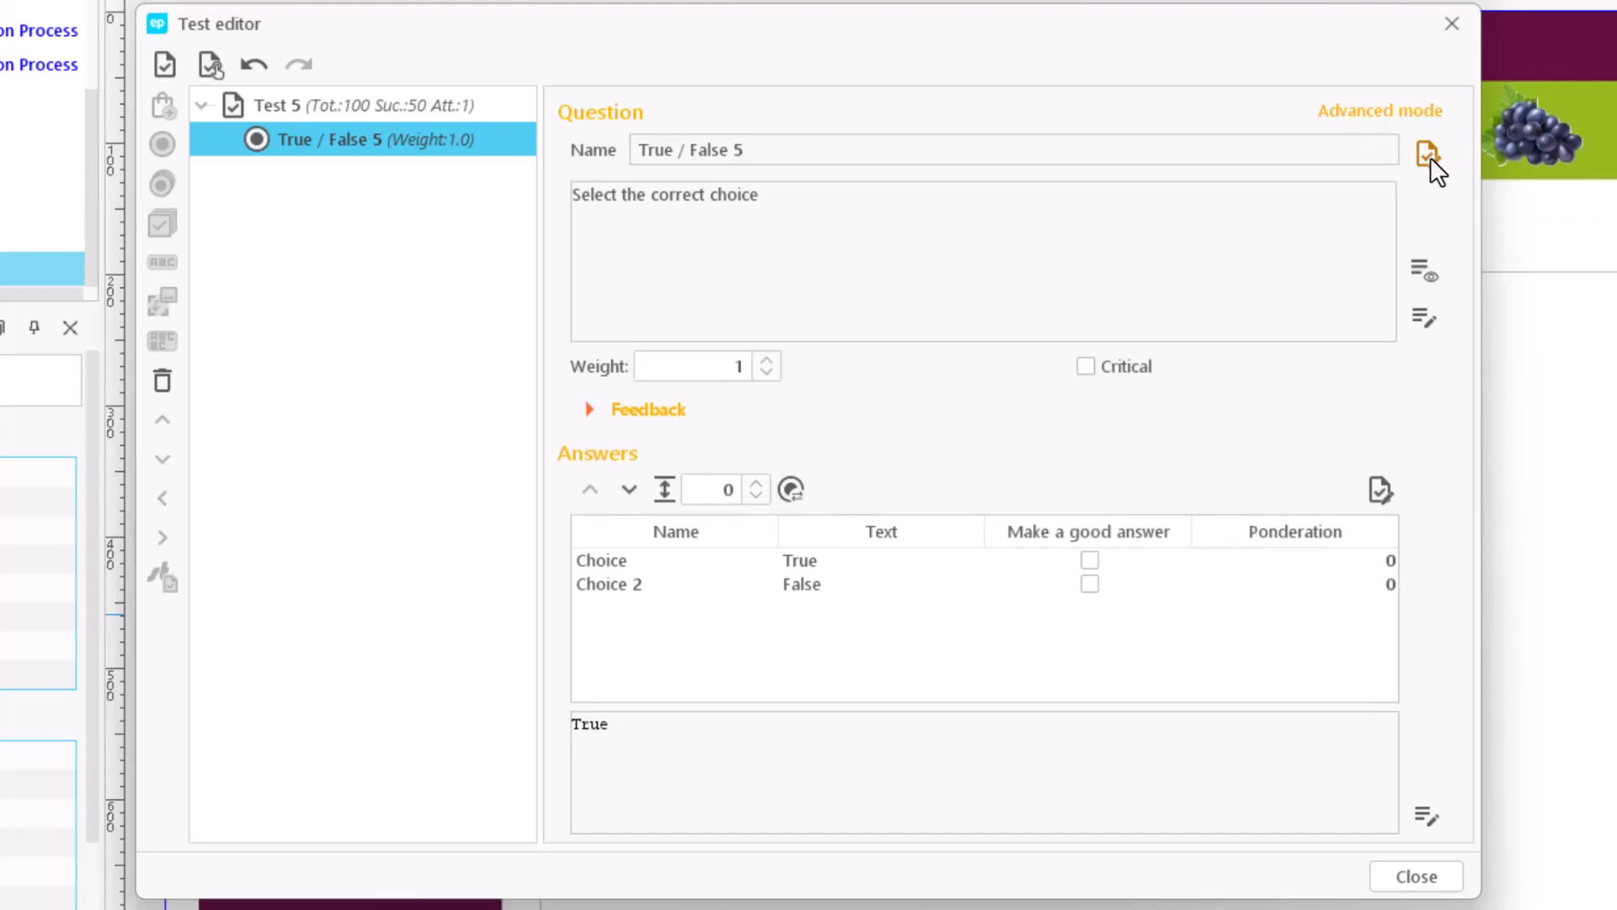
{"action": "left_click", "coordinate": [1427, 156]}
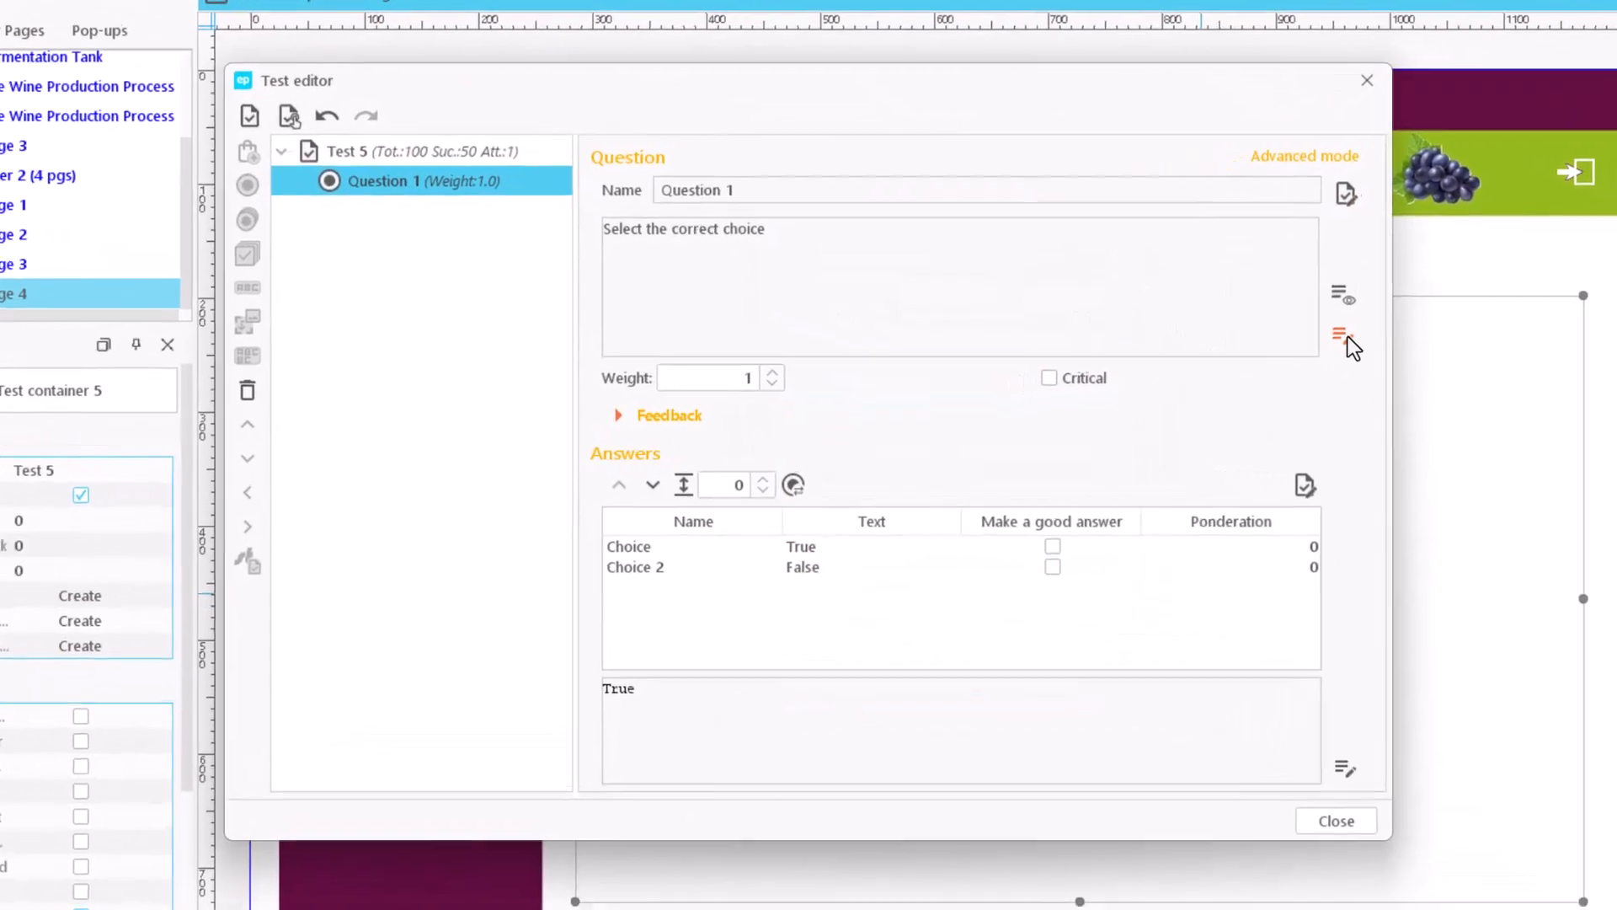
- Replace the statement with "Must is grape juice with alcohol." and validate it
{"action": "left_click", "coordinate": [1339, 333]}
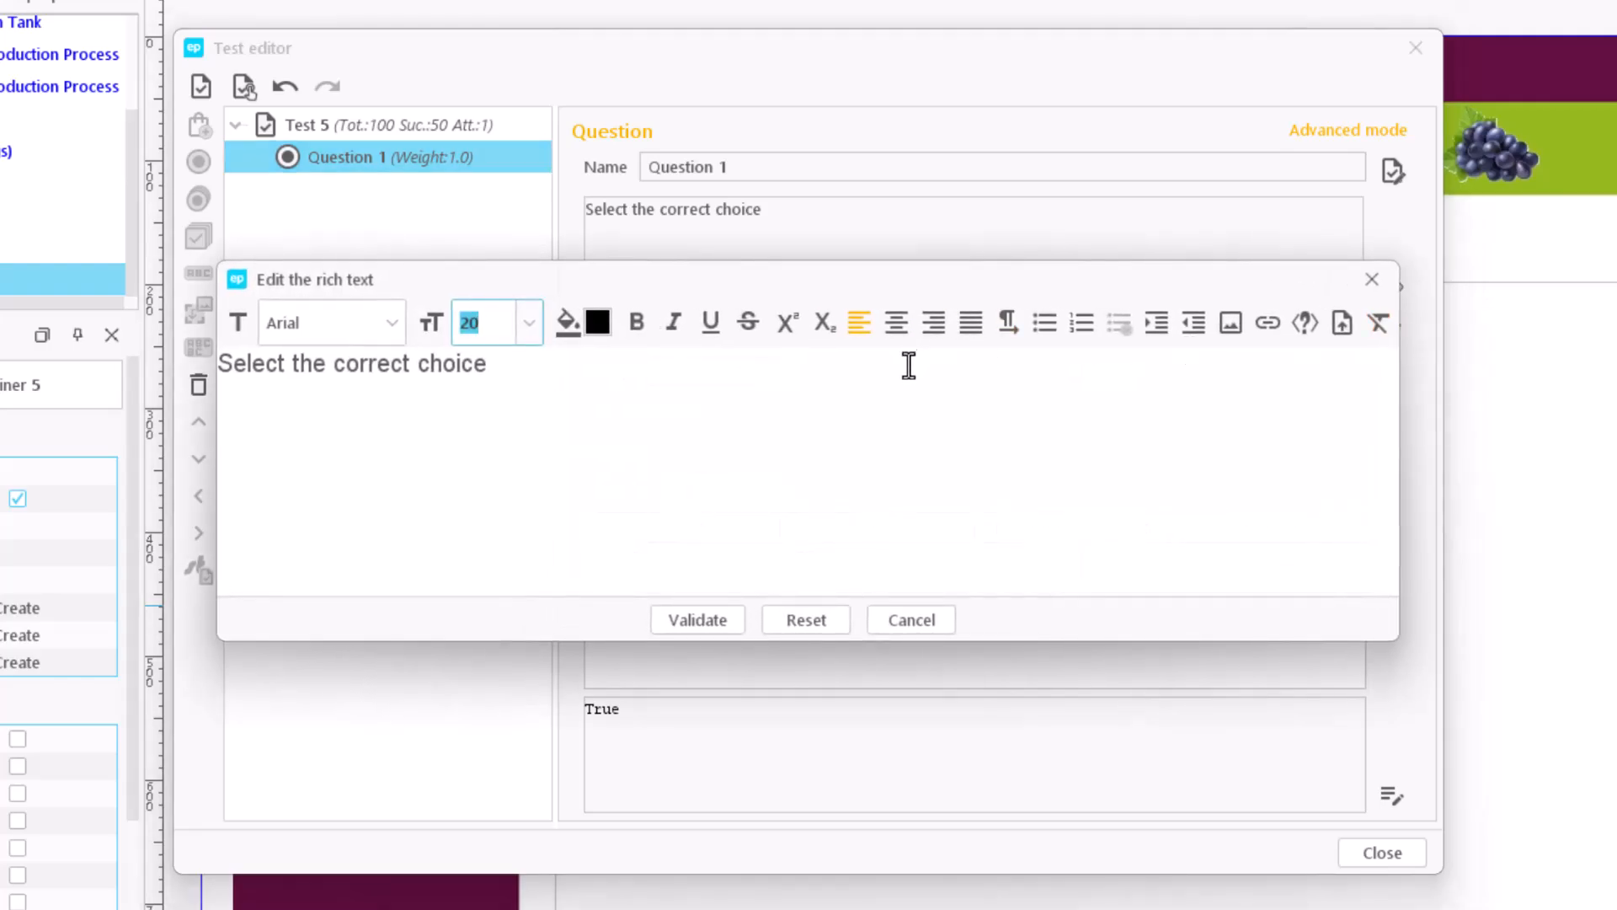
{"action": "type", "text": "Must is grape juice with alcohol."}
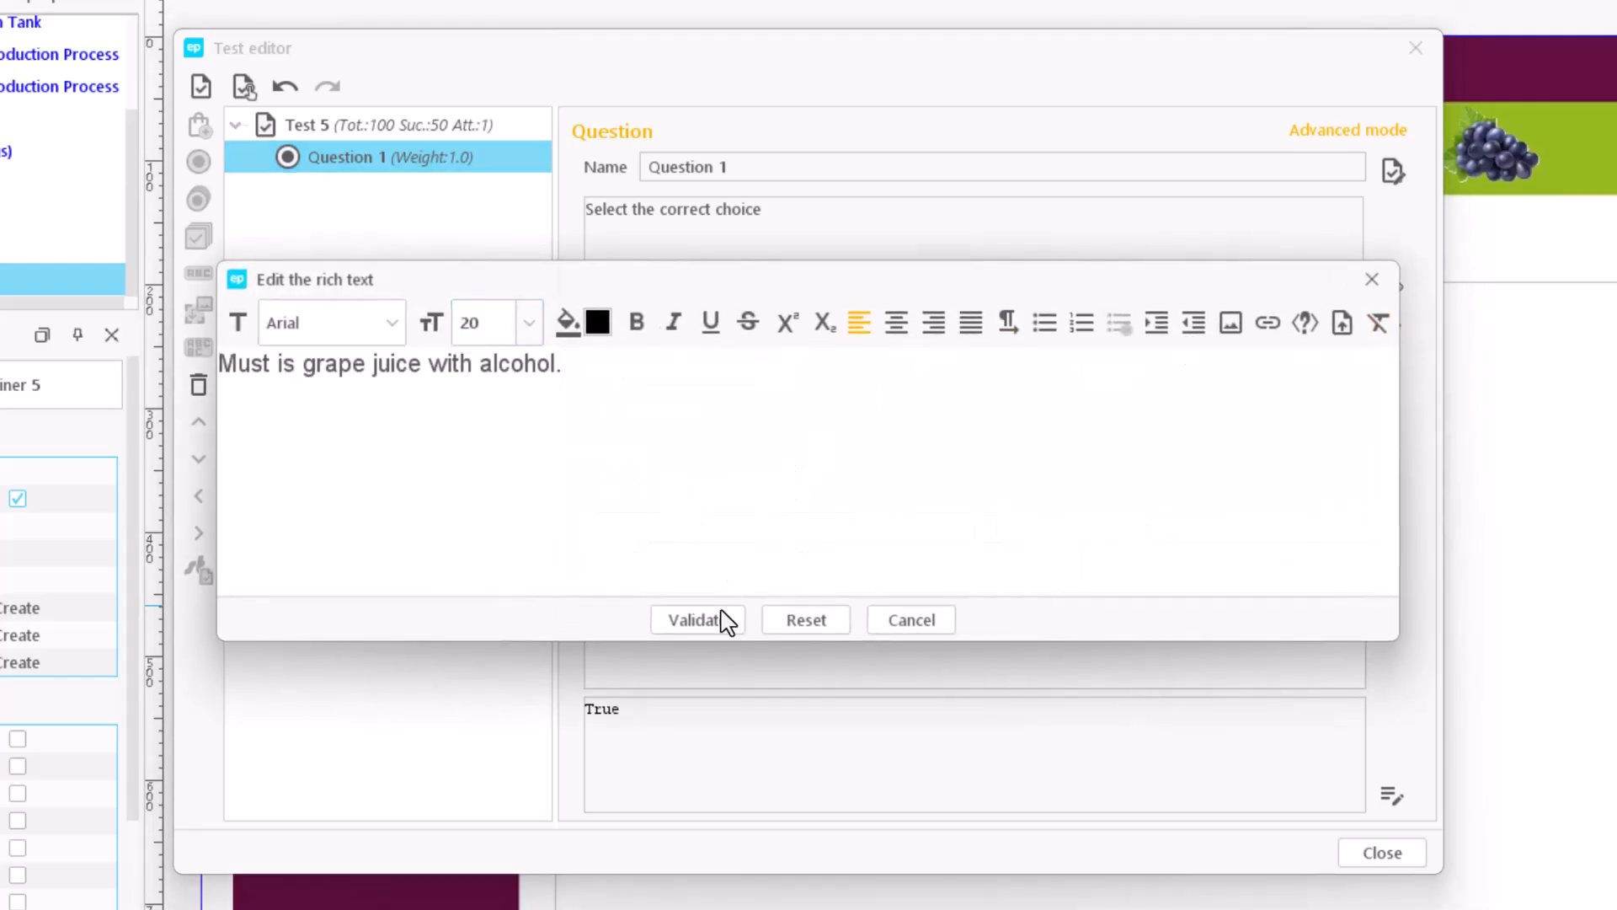
{"action": "left_click", "coordinate": [696, 620]}
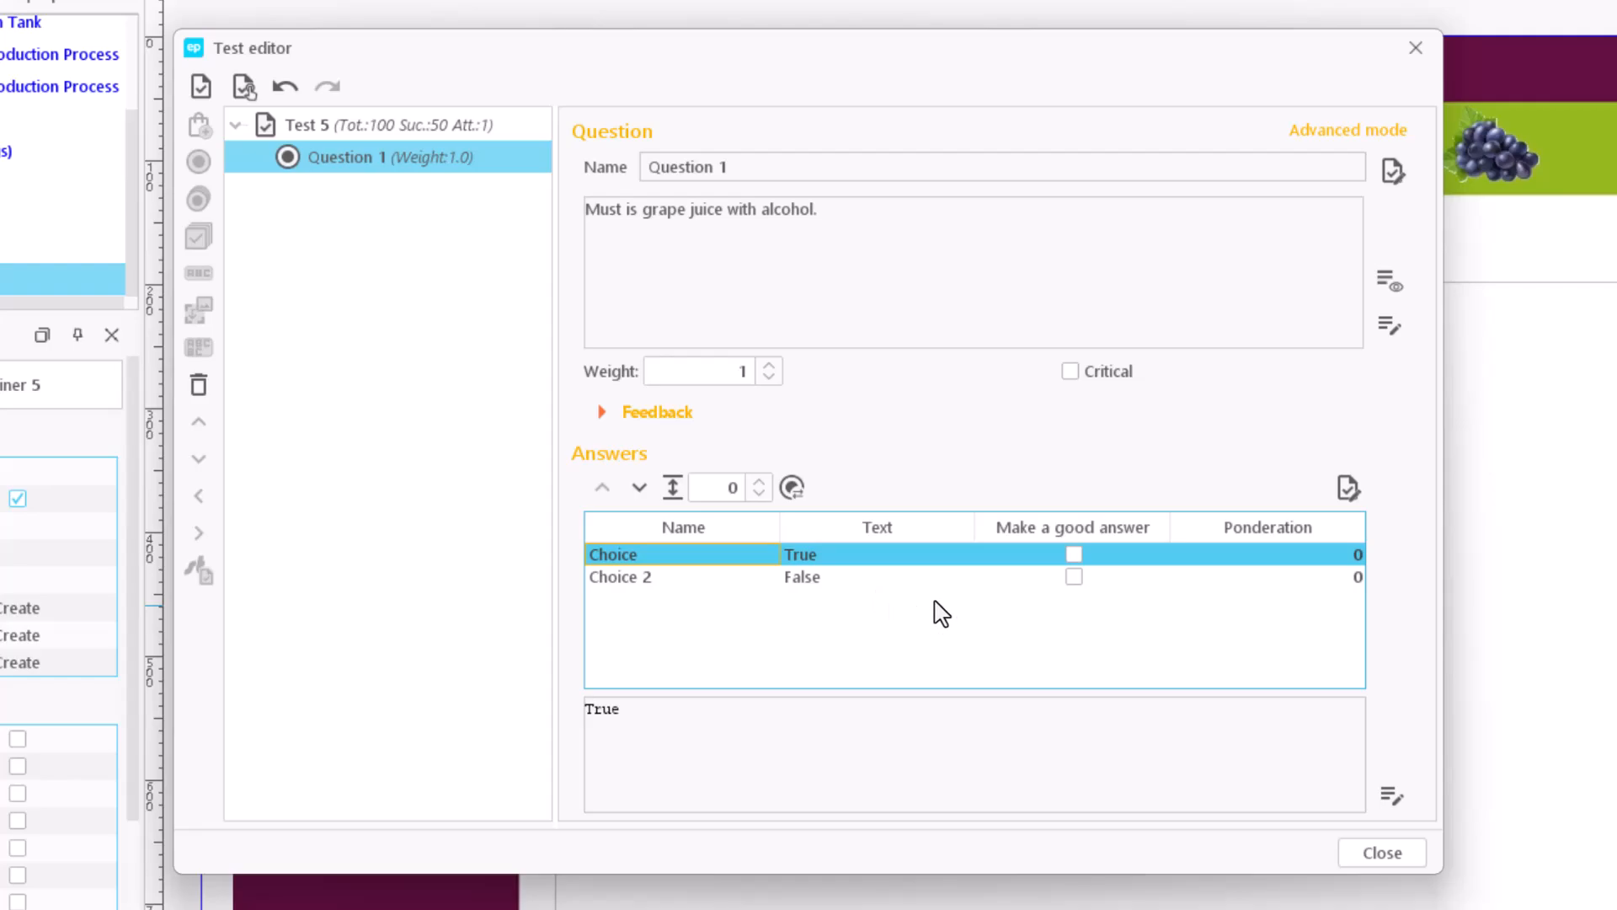
{"action": "mouse_move", "coordinate": [1113, 527]}
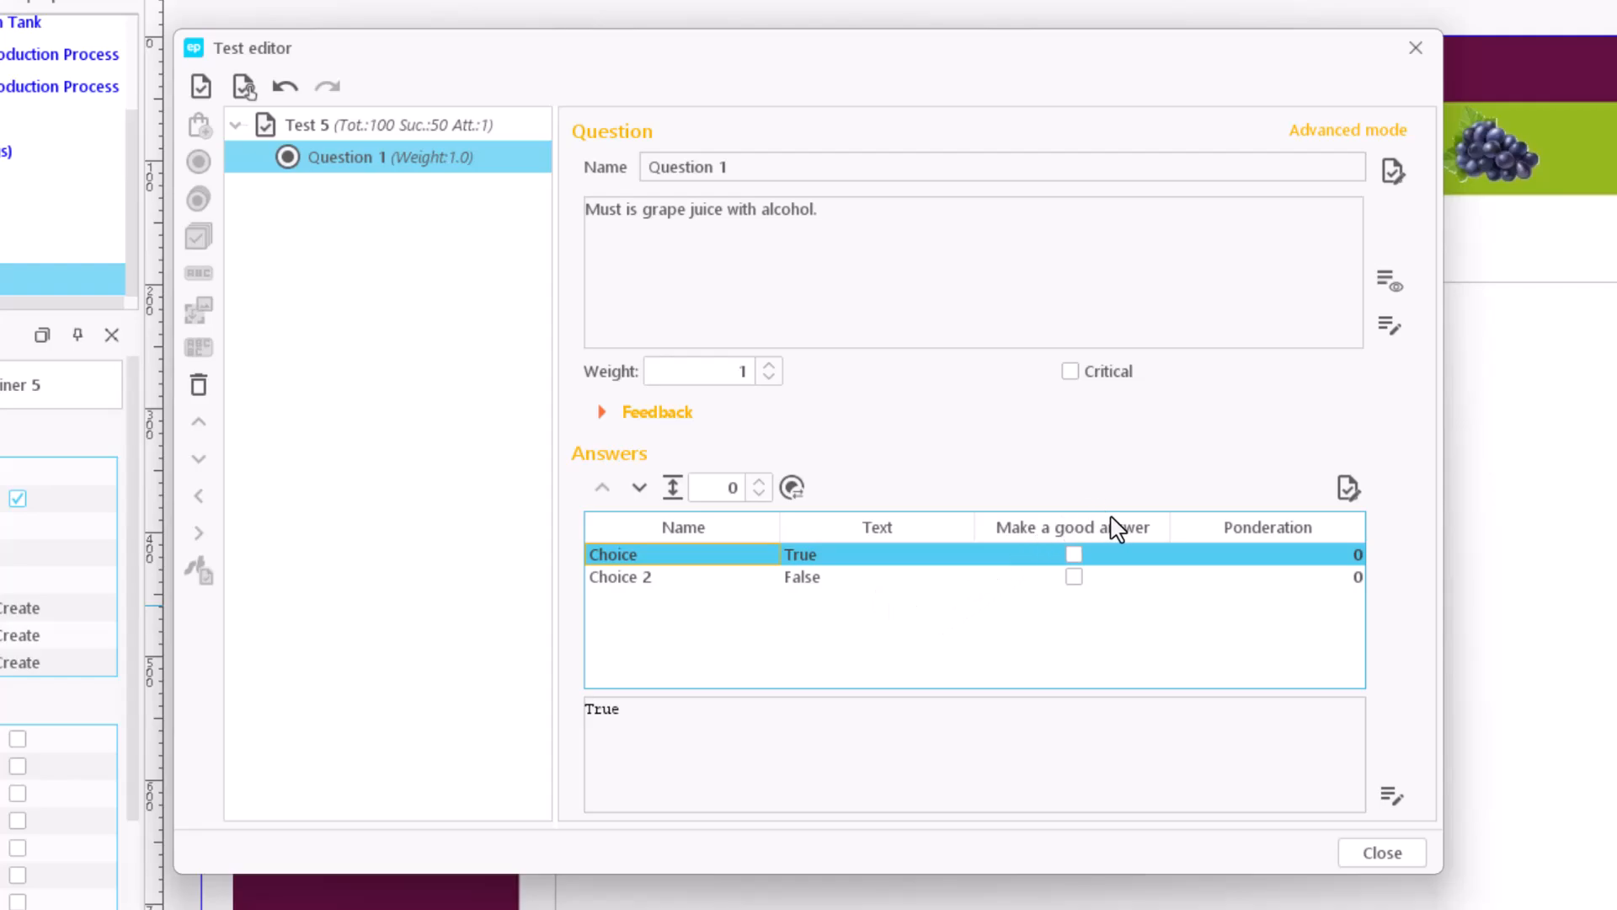
- Mark True as the good answer and flag Question 1 as Critical
{"action": "left_click", "coordinate": [1074, 554]}
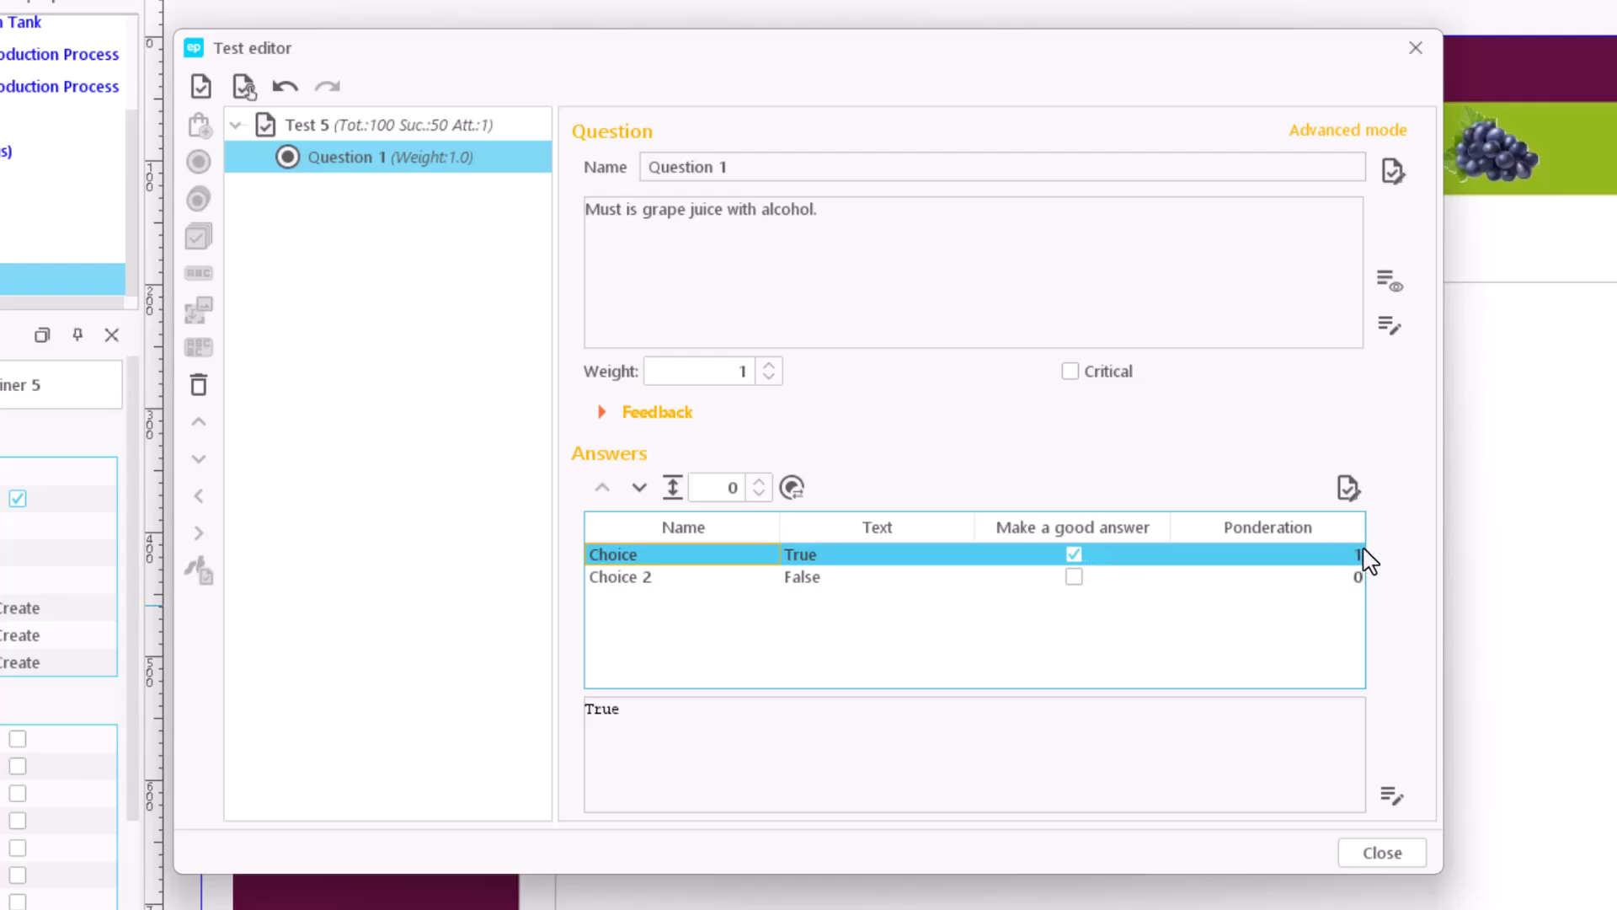
{"action": "mouse_move", "coordinate": [1055, 398]}
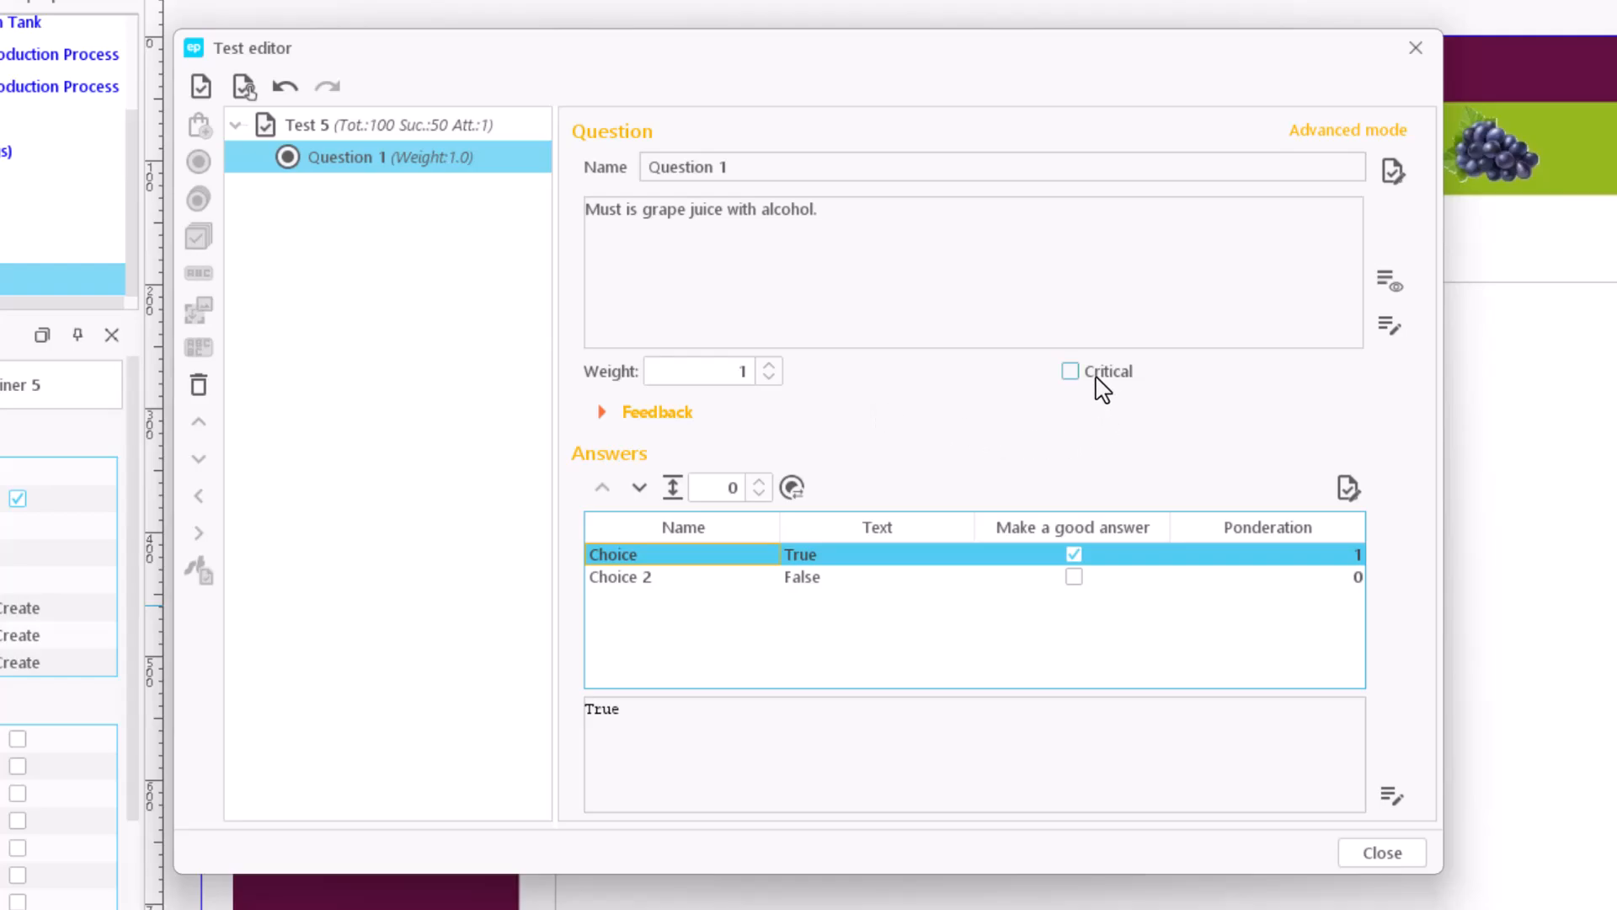
{"action": "left_click", "coordinate": [1070, 370]}
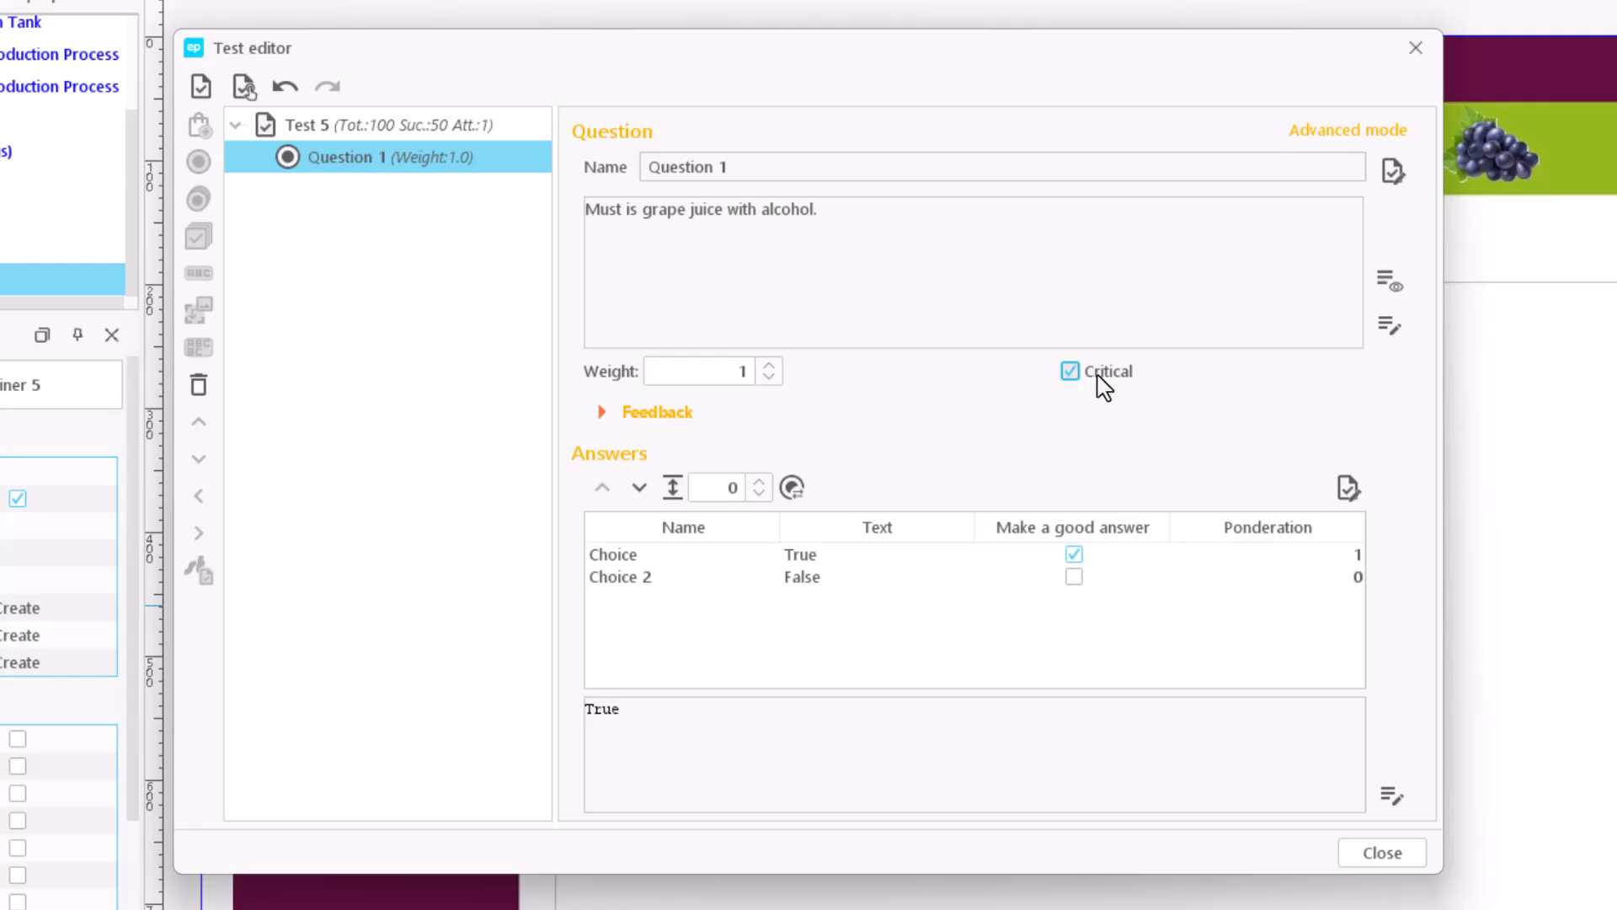
{"action": "left_click", "coordinate": [1069, 370]}
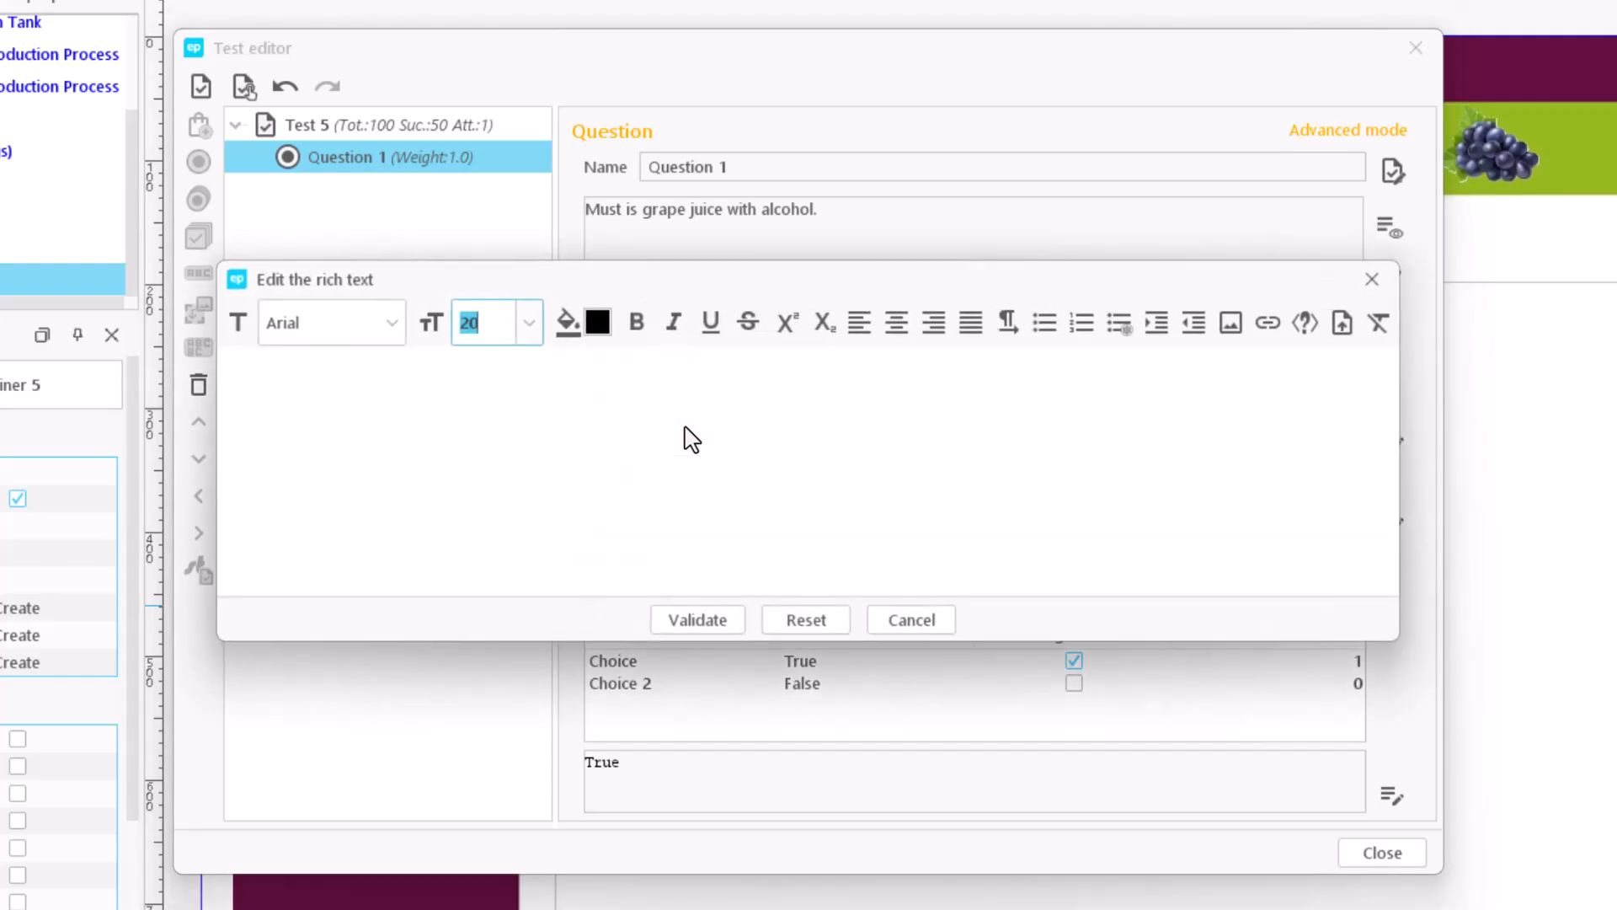
- Set good feedback "Correct answer" and bad feedback "Incorrect Answer", validating each
{"action": "type", "text": "Corr"}
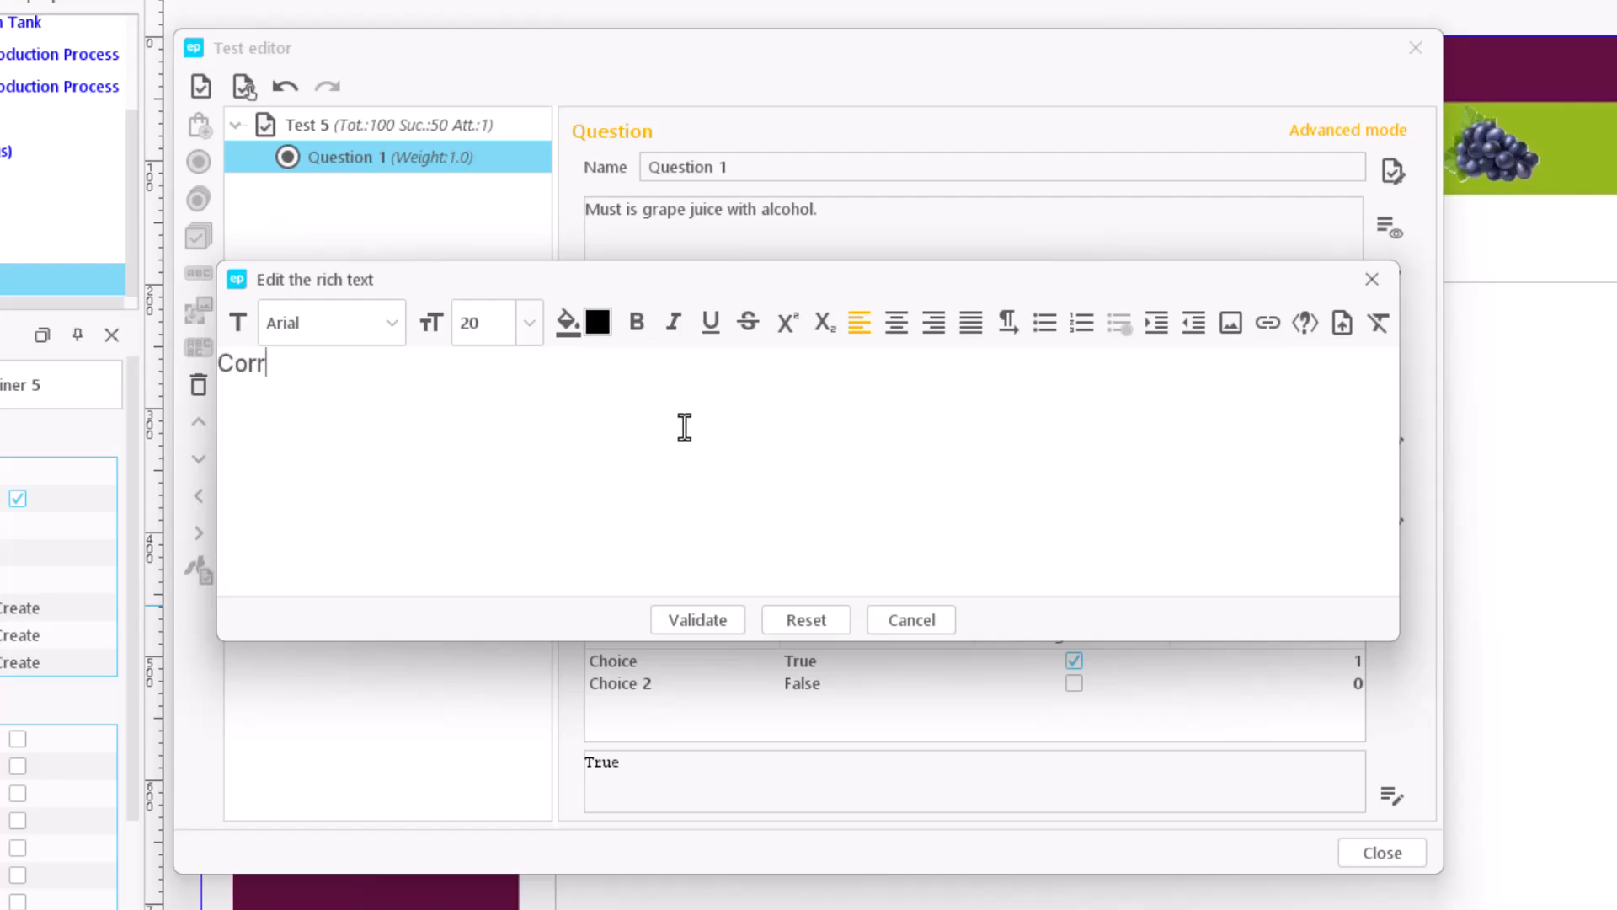
{"action": "type", "text": "ect answer"}
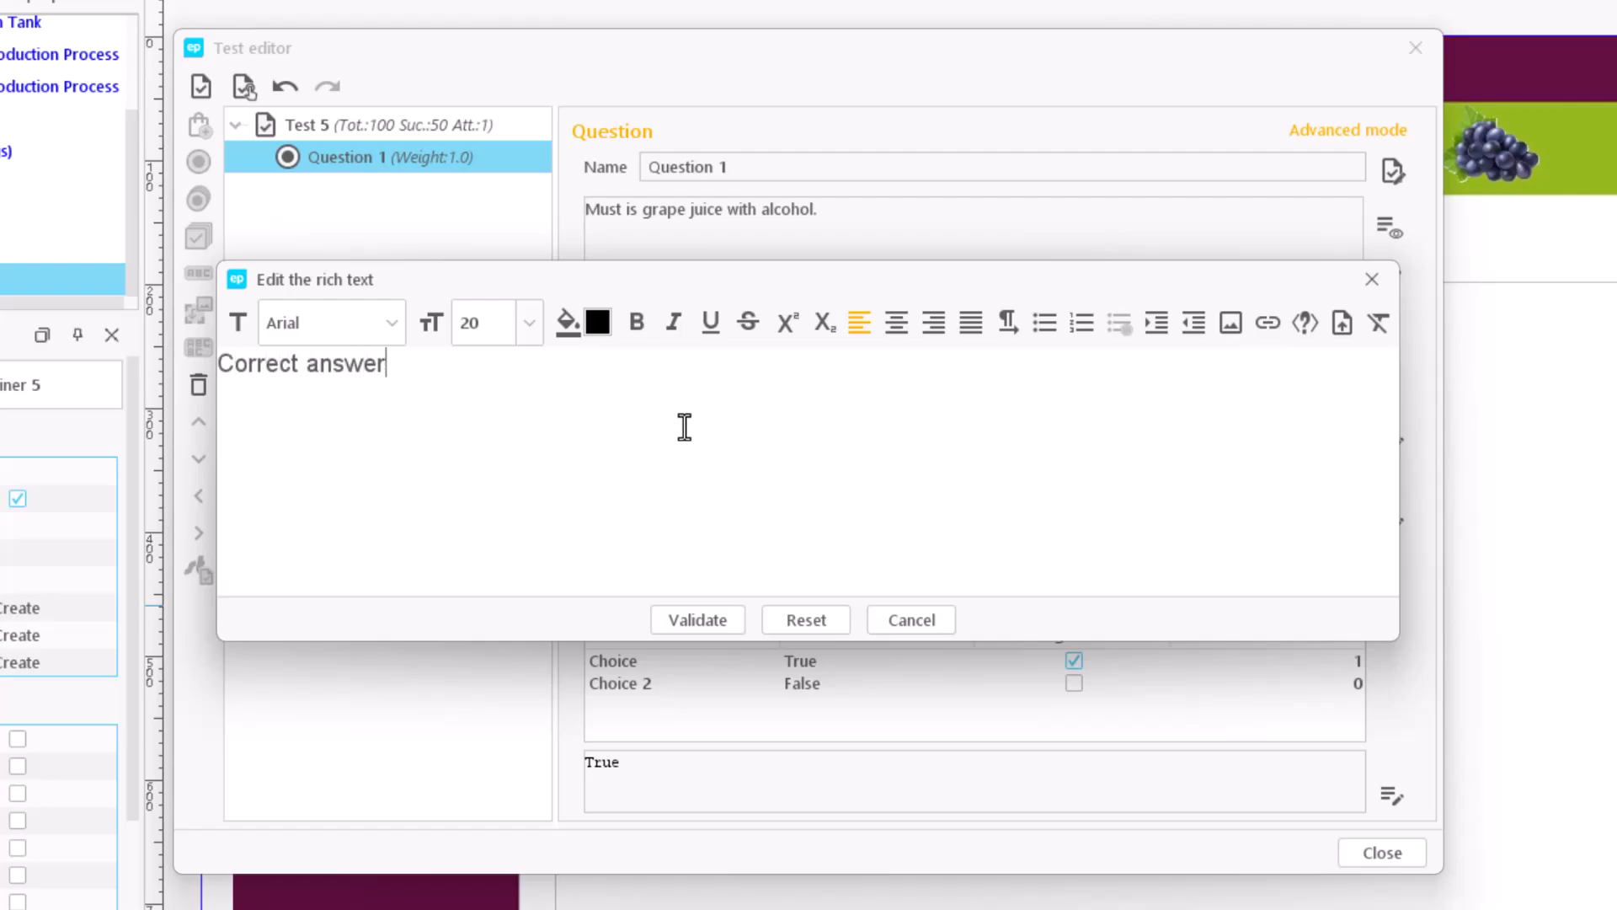
{"action": "left_click", "coordinate": [696, 620]}
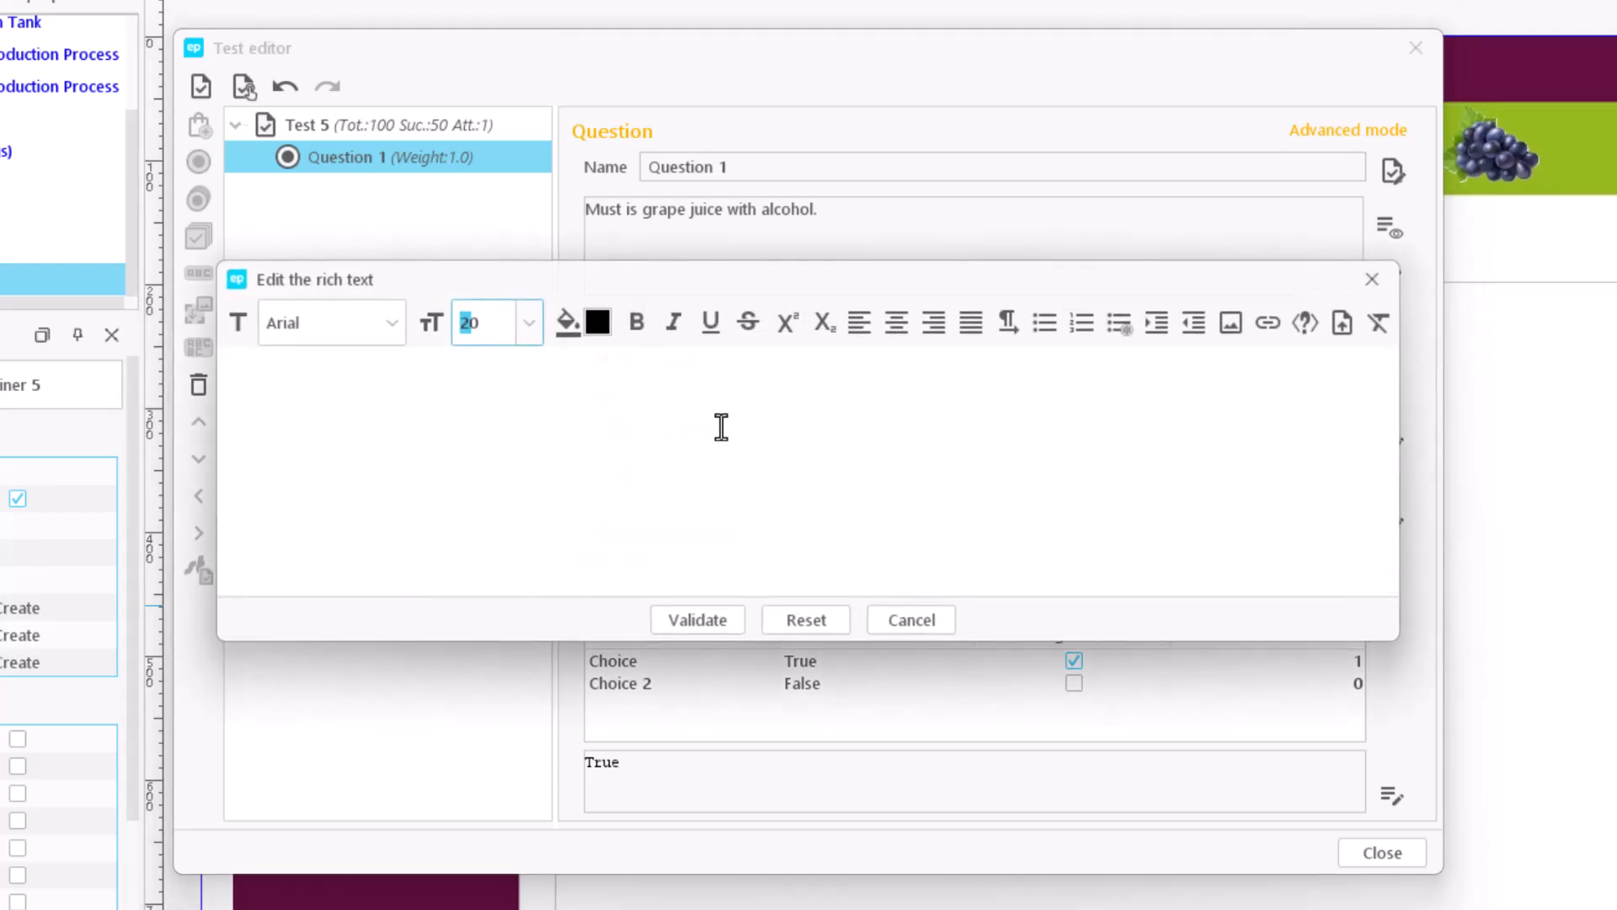
{"action": "type", "text": "Incorrect"}
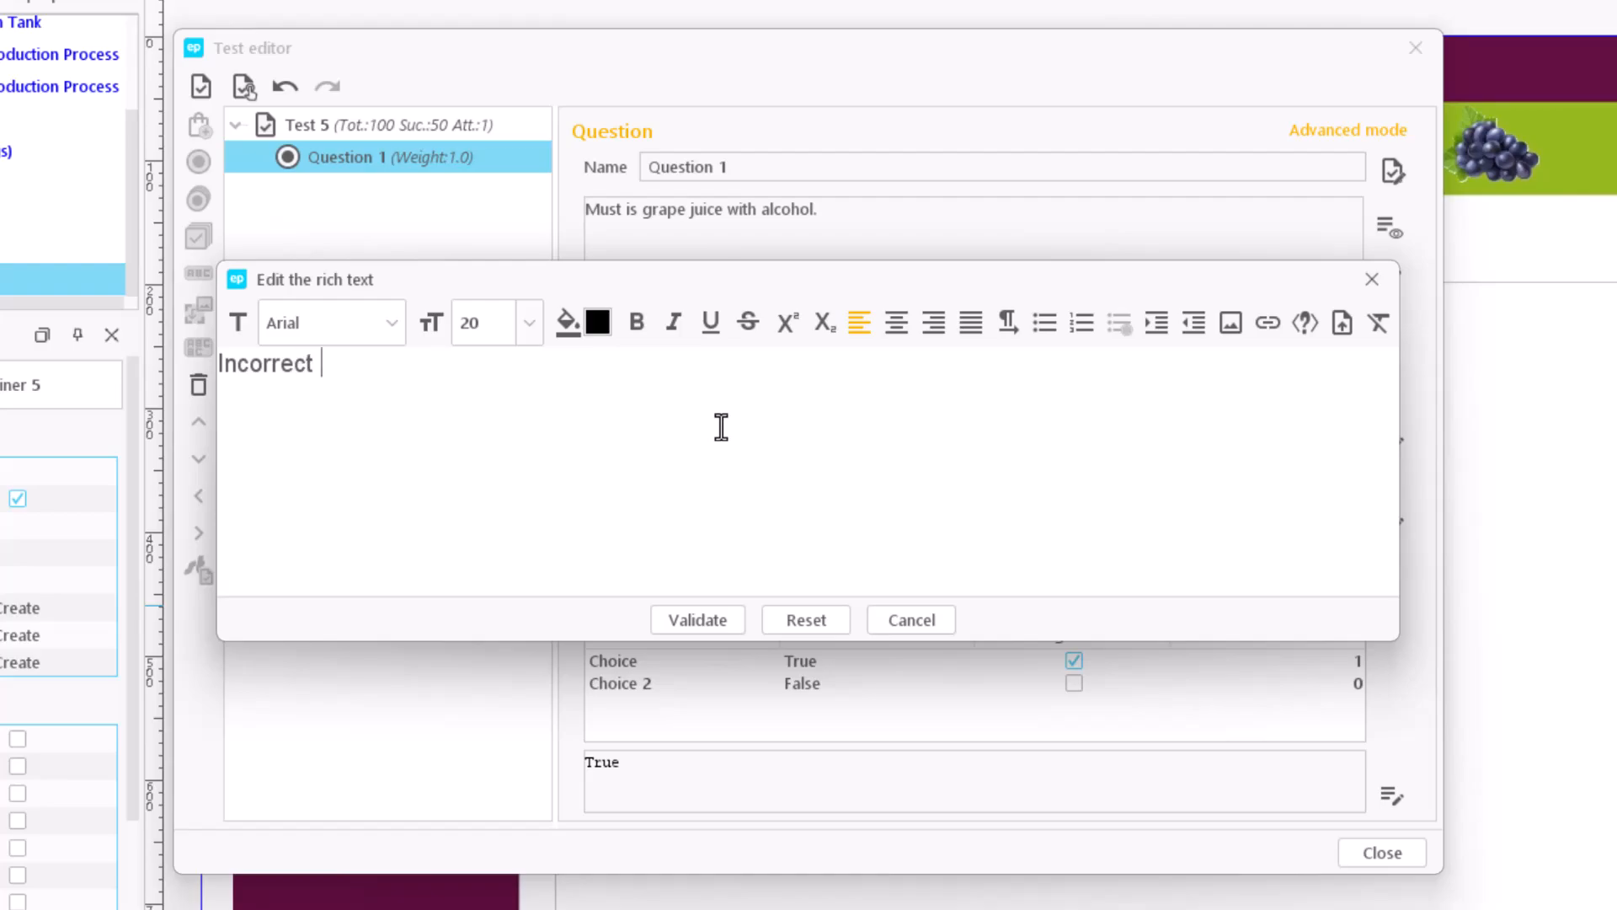
{"action": "type", "text": "Answer"}
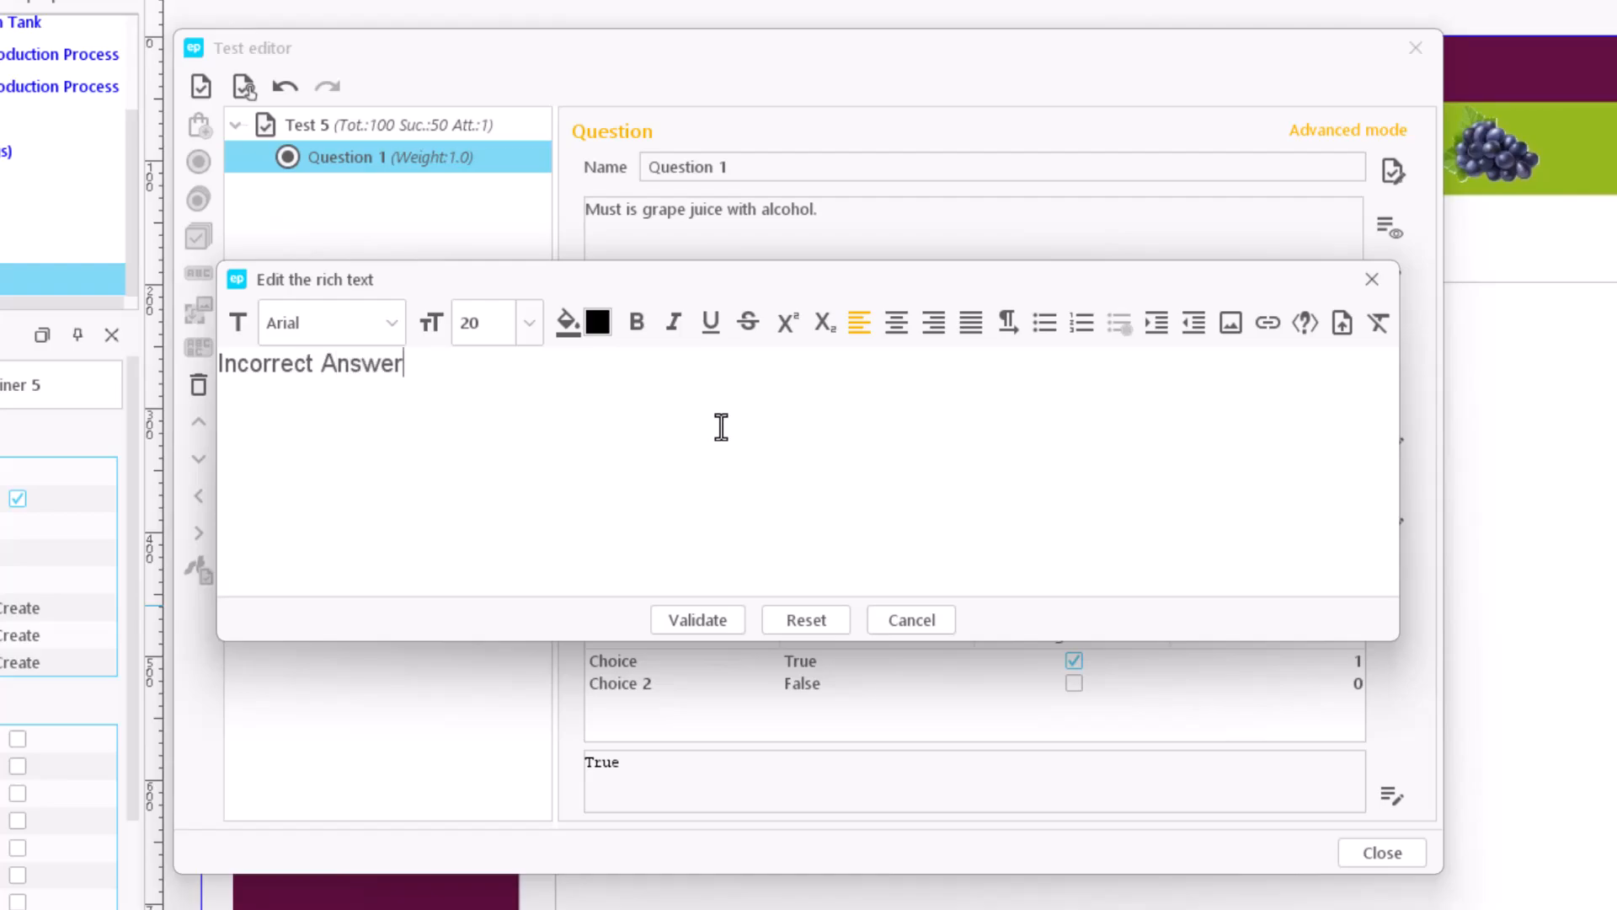
{"action": "left_click", "coordinate": [698, 620]}
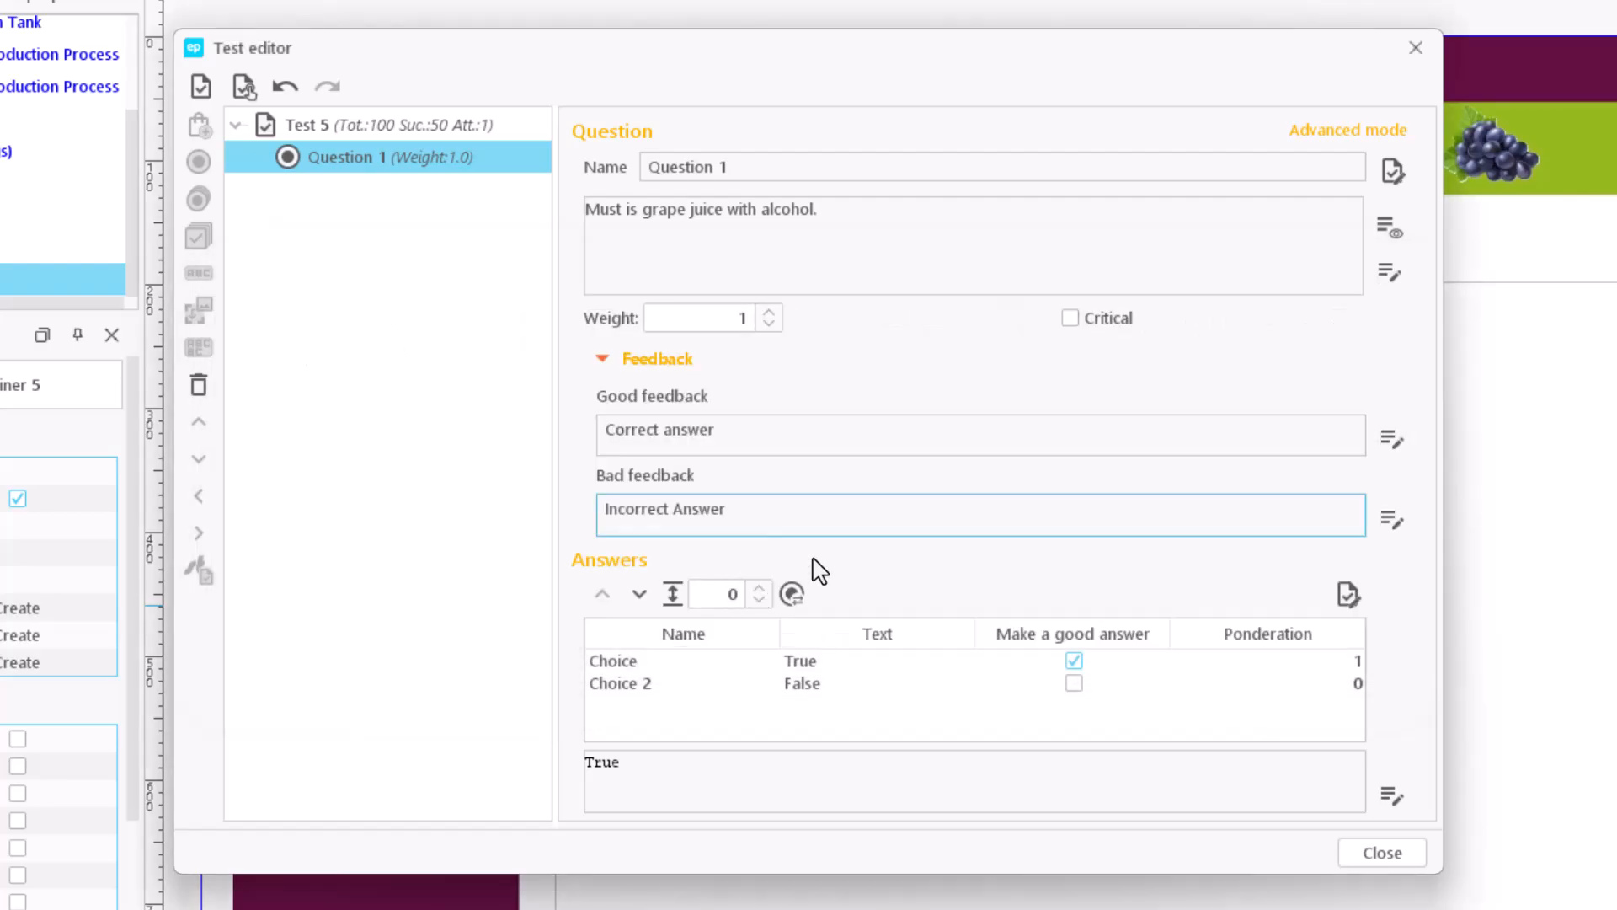
{"action": "mouse_move", "coordinate": [1380, 853]}
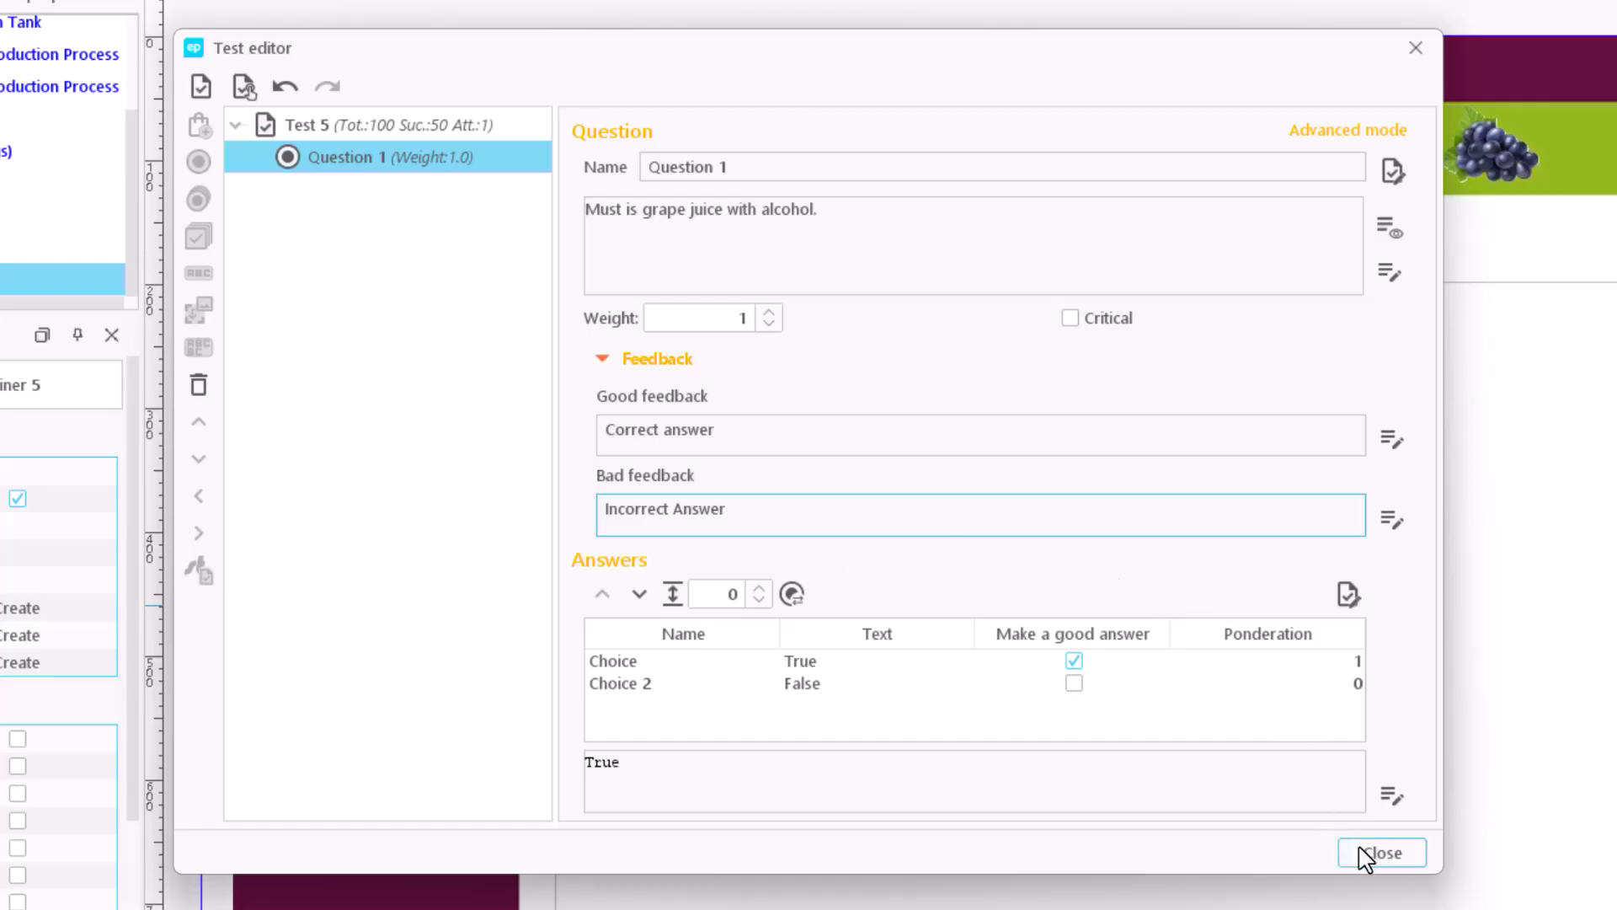
- Close the Test editor and preview Page 4 in the browser
{"action": "left_click", "coordinate": [1380, 853]}
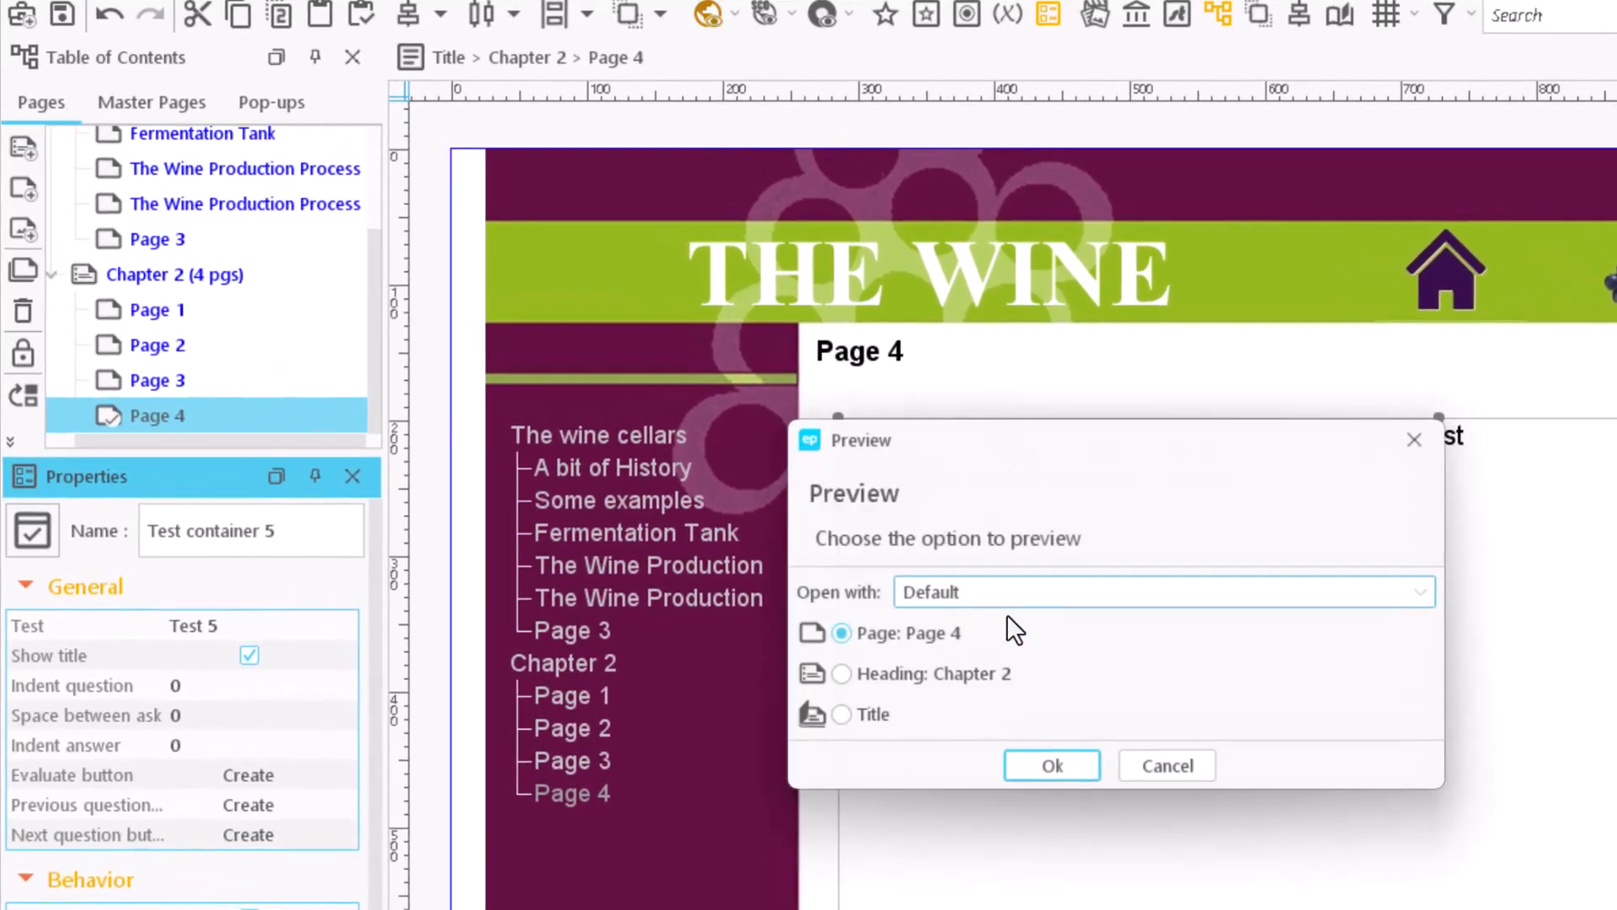
{"action": "left_click", "coordinate": [1051, 765]}
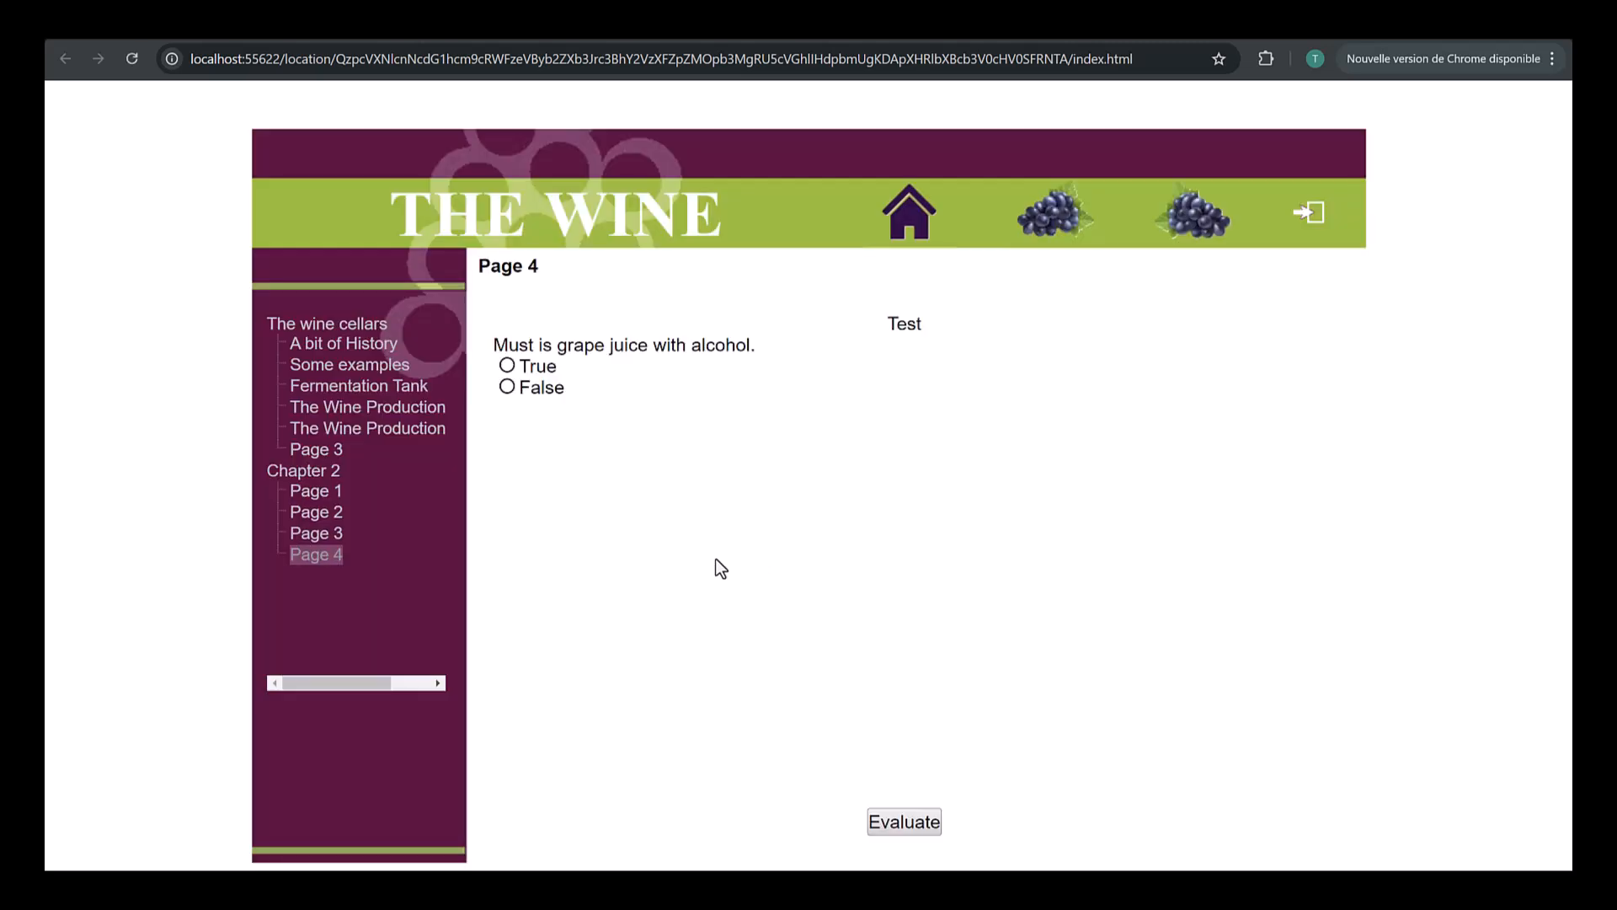
- Answer True and evaluate, getting "Test succeeded" with 100/100
{"action": "left_click", "coordinate": [507, 365]}
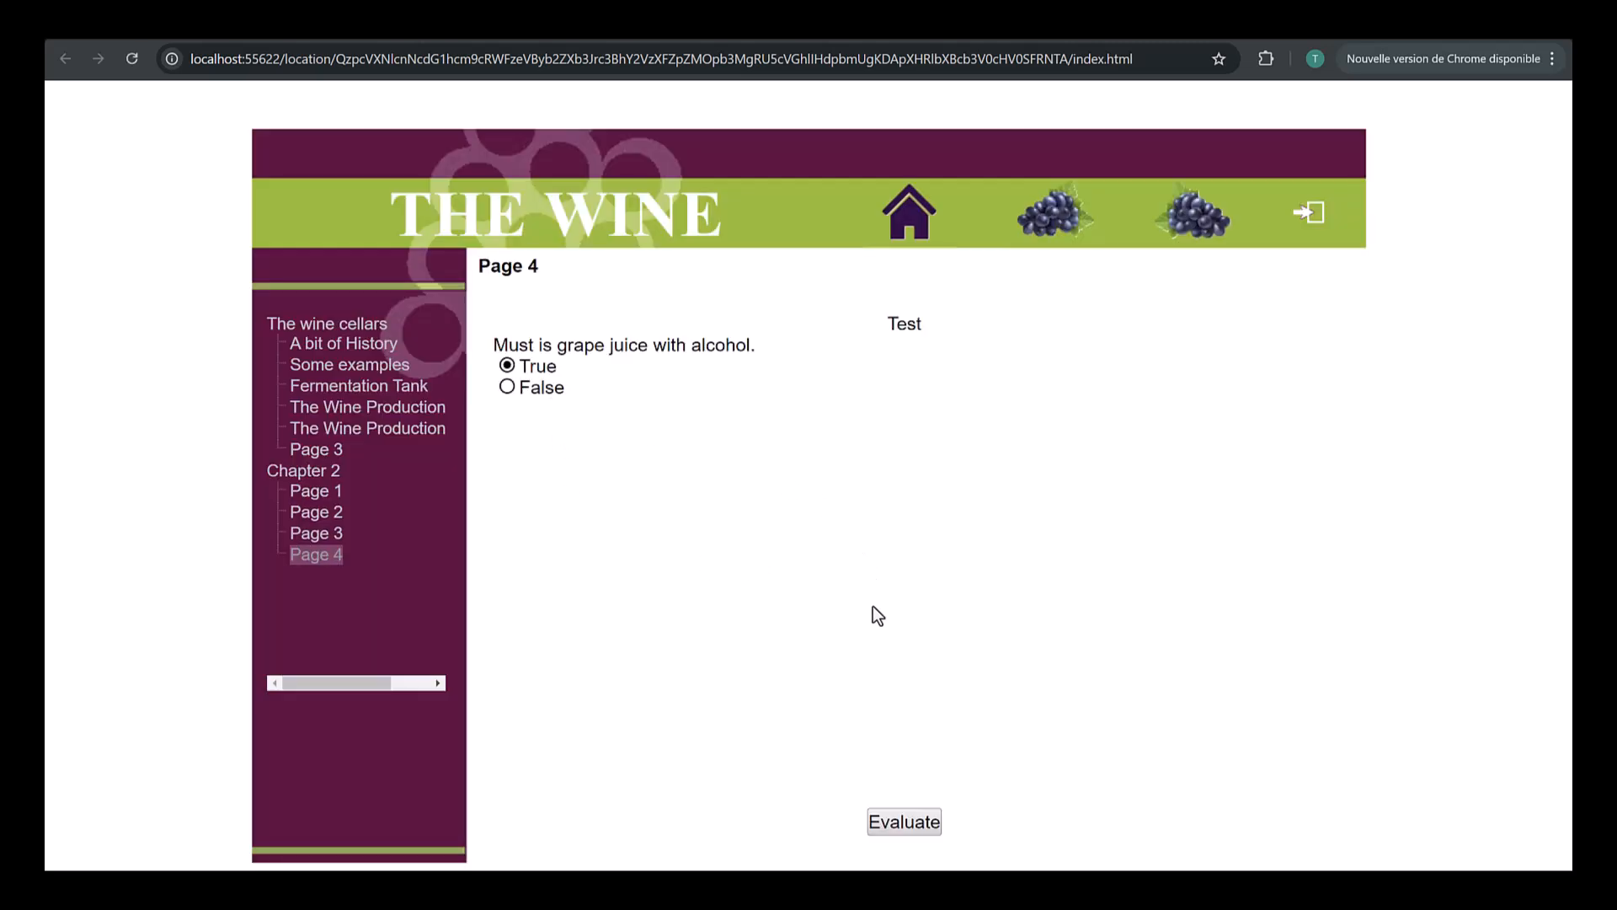
{"action": "left_click", "coordinate": [903, 820]}
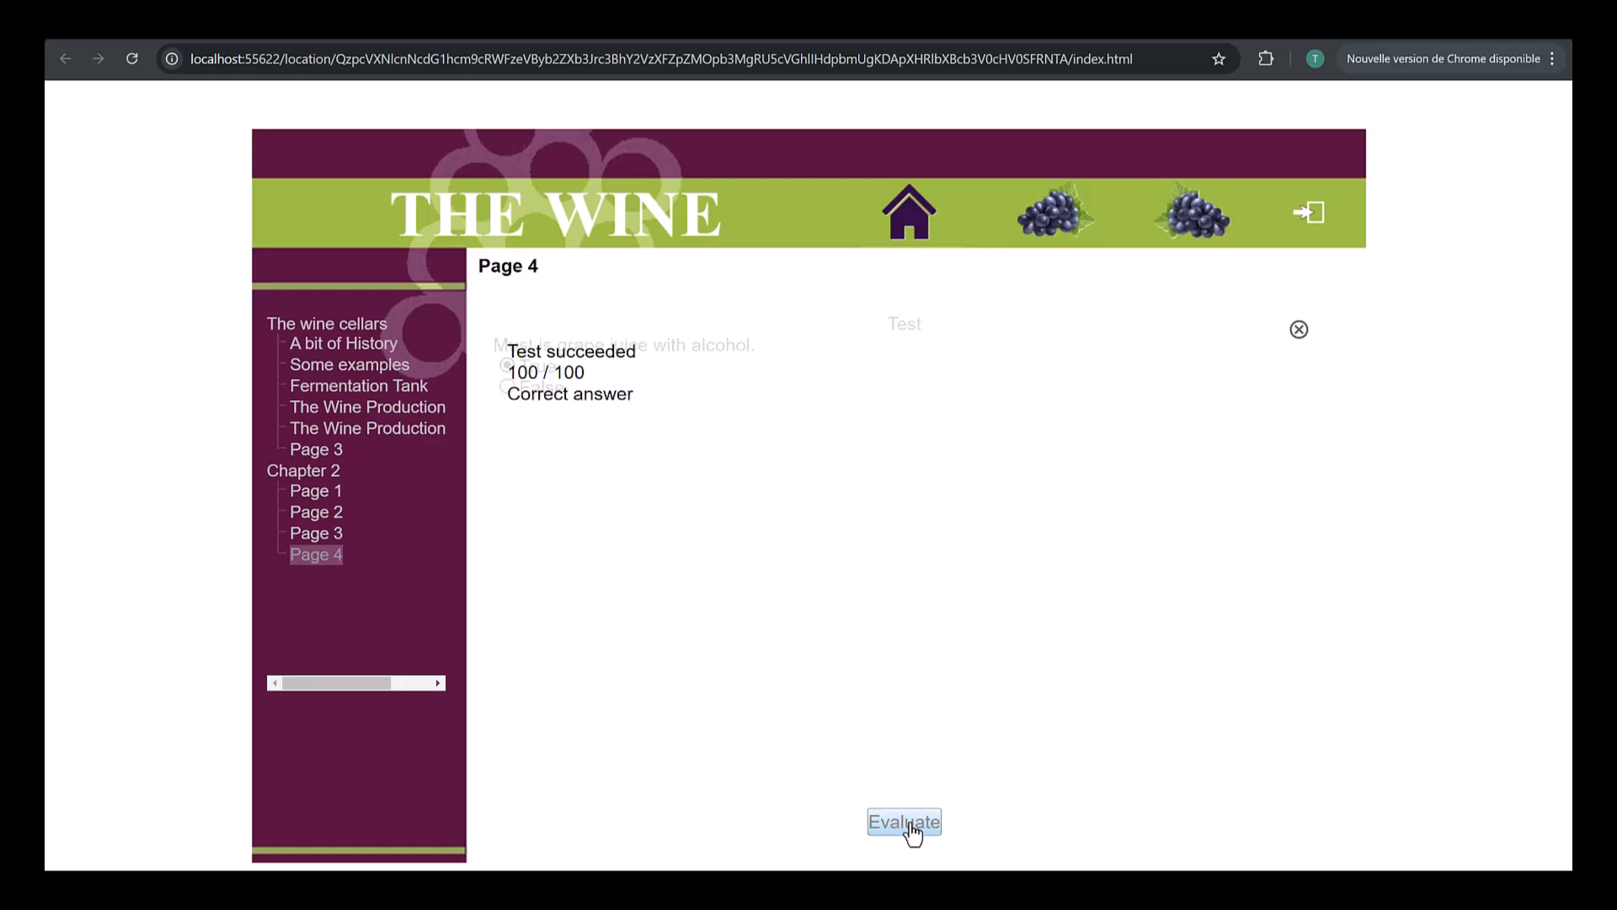